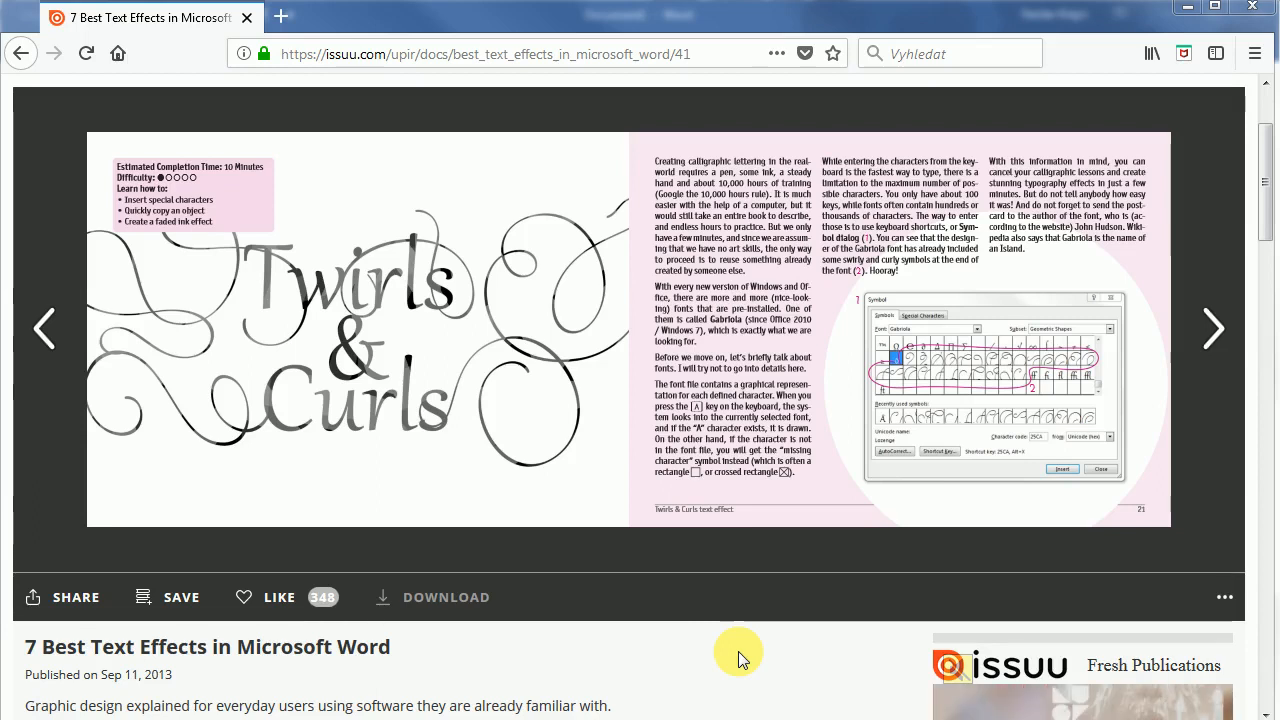
# - Advance the issuu tutorial from pages 20-21 to the 22-23 spread
pyautogui.click(85, 53)
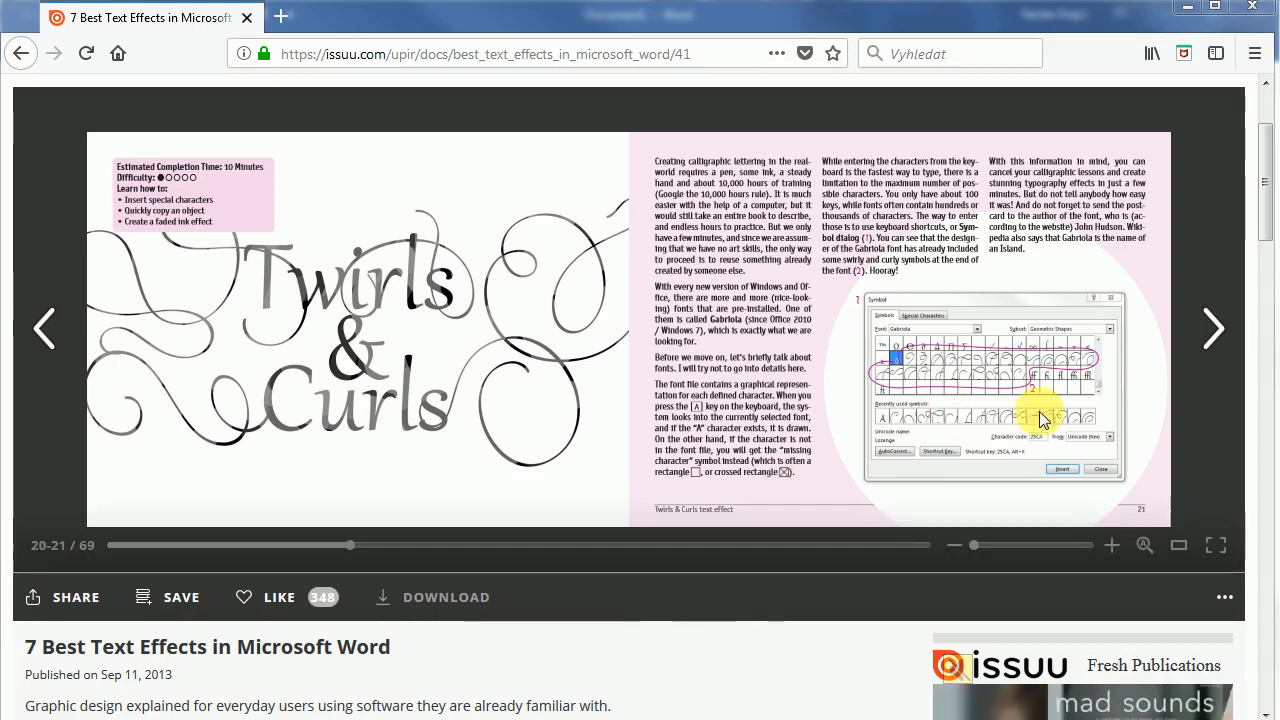
pyautogui.click(1213, 328)
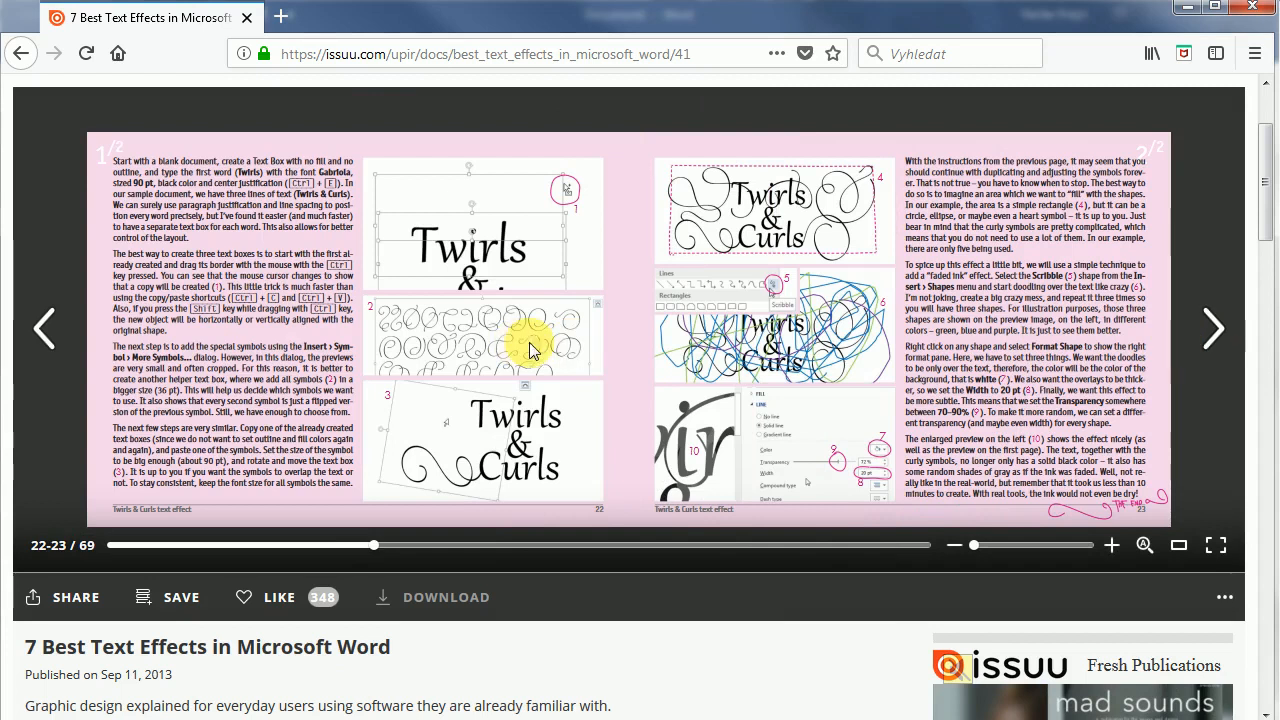
pyautogui.moveTo(665, 350)
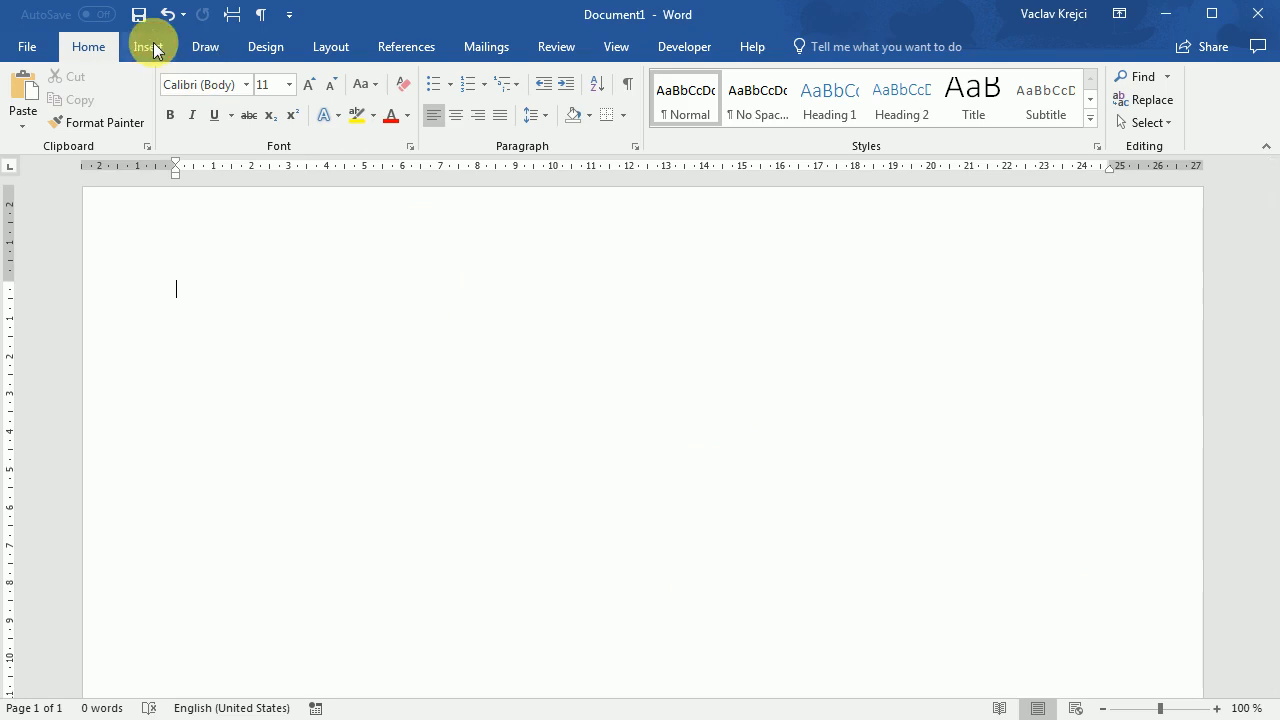
# - Draw a wide text box on the page containing the word Curls
pyautogui.click(148, 46)
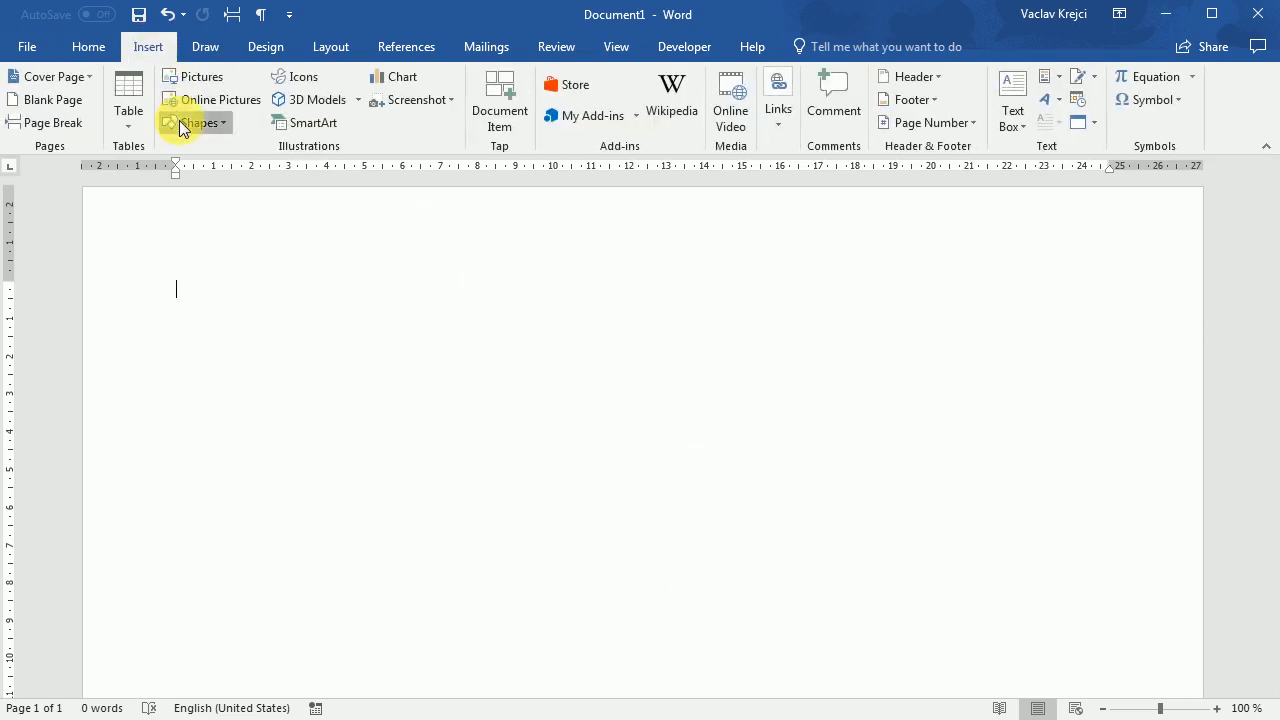
pyautogui.moveTo(276, 274); pyautogui.dragTo(712, 456)
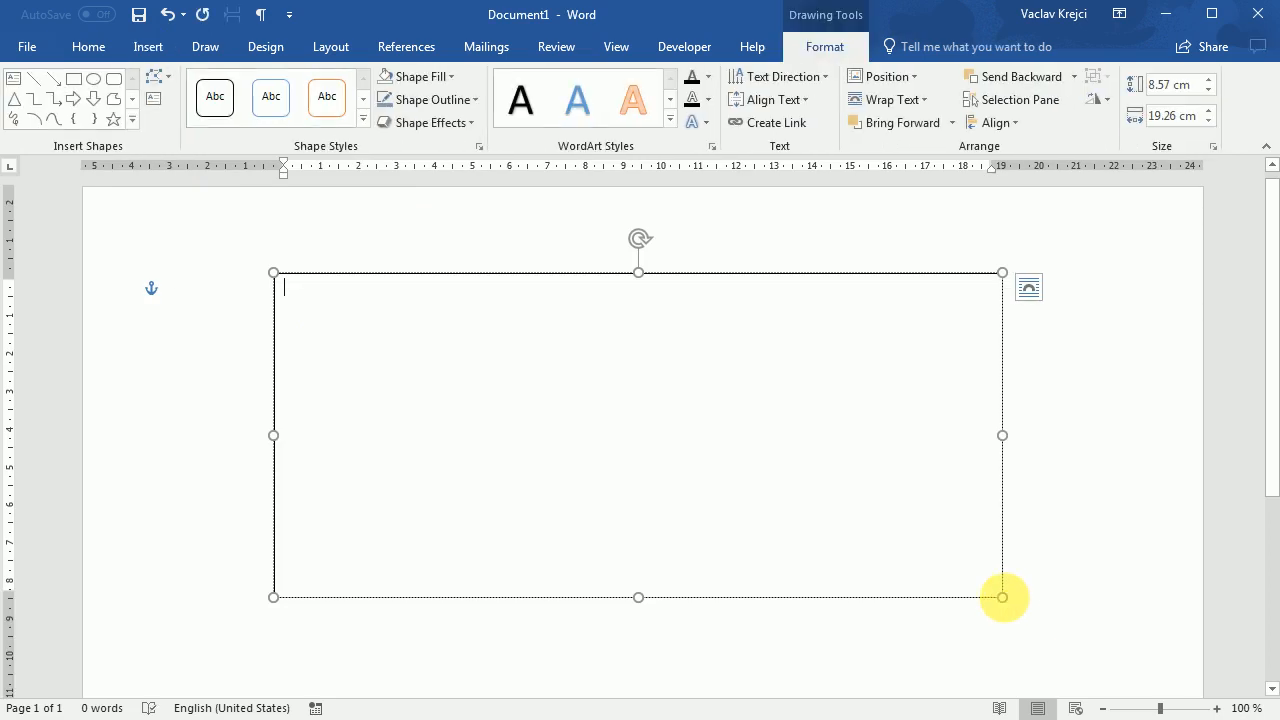
pyautogui.write('Curls')
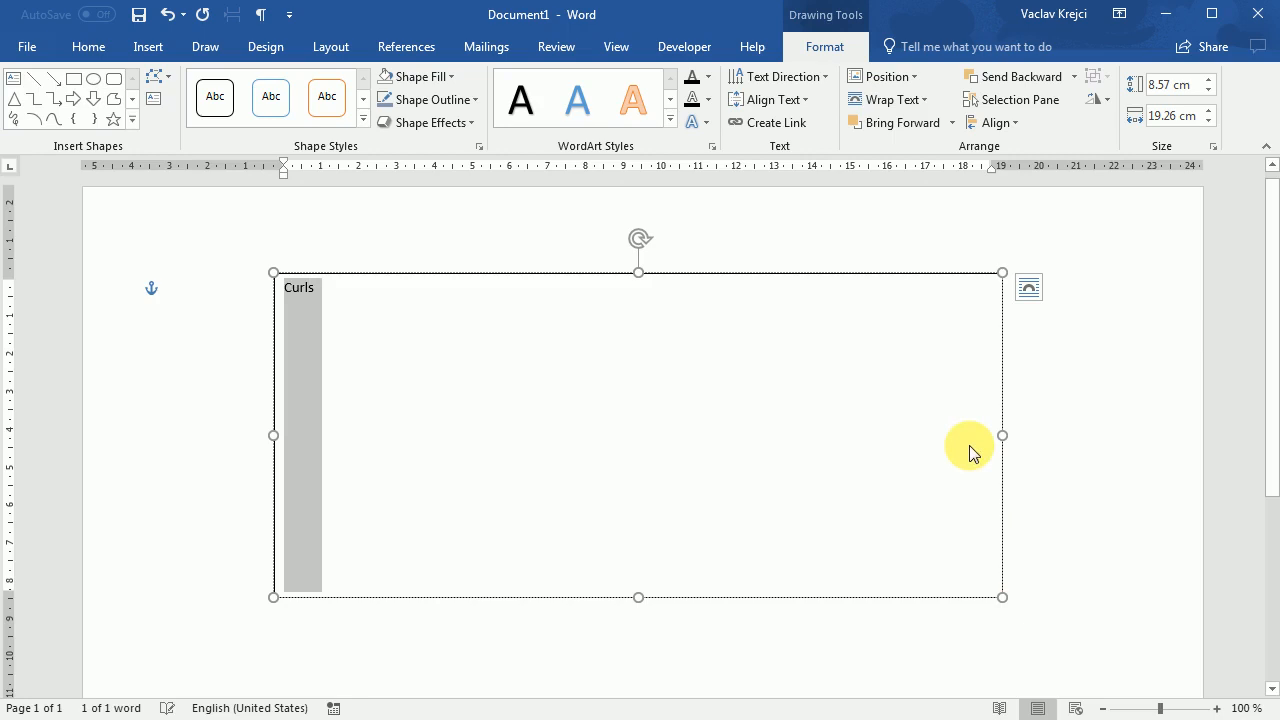
# - Set Curls to Gabriola at size 150 and give the text box no fill
pyautogui.click(88, 46)
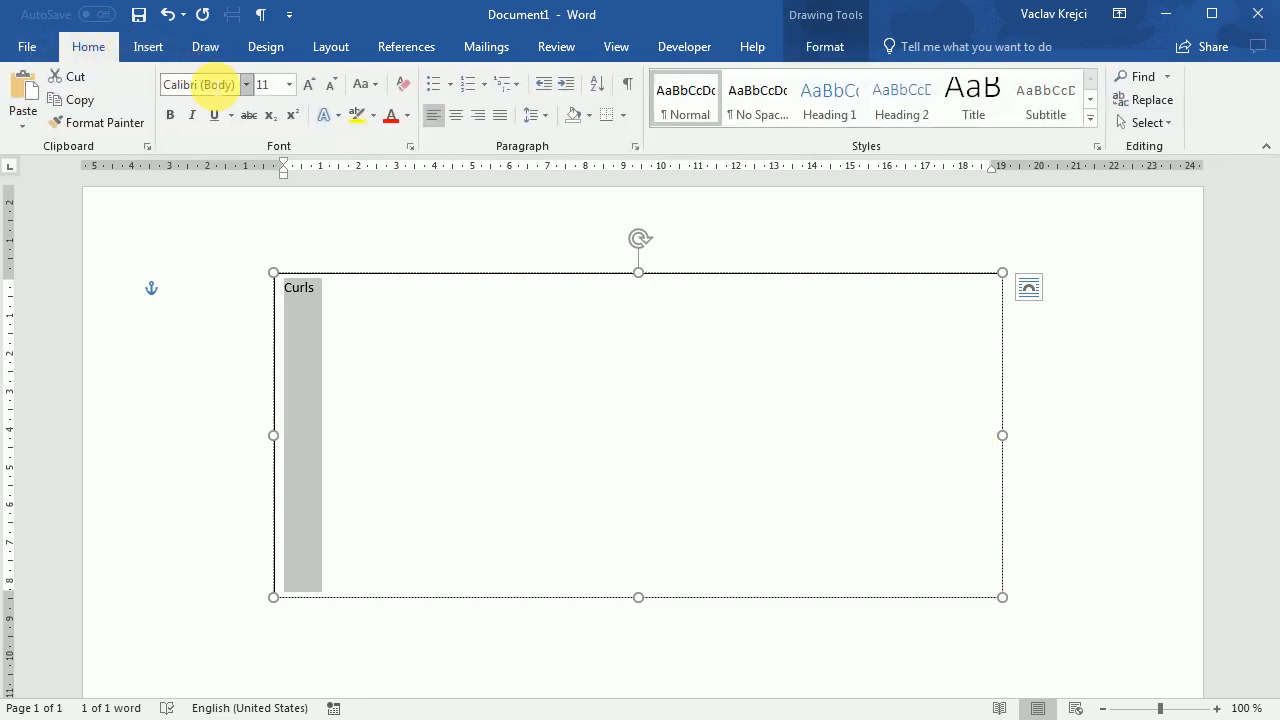
pyautogui.write('Gabriola')
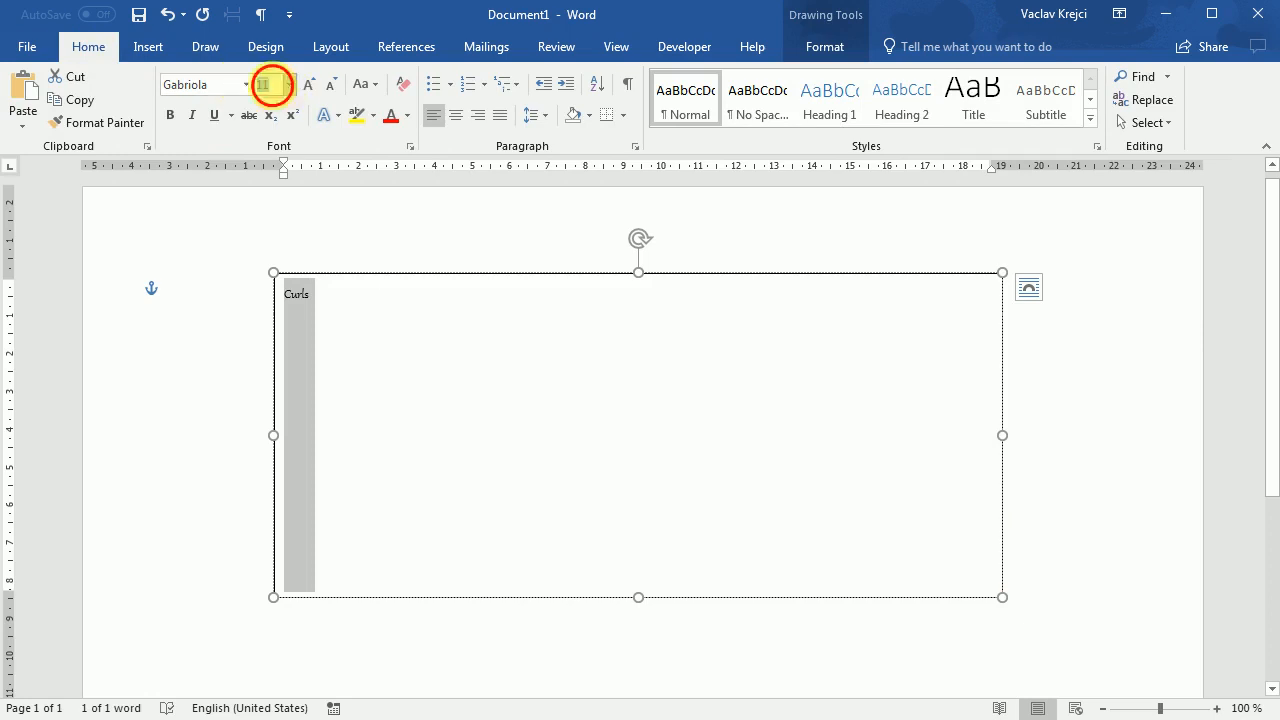
pyautogui.write('150')
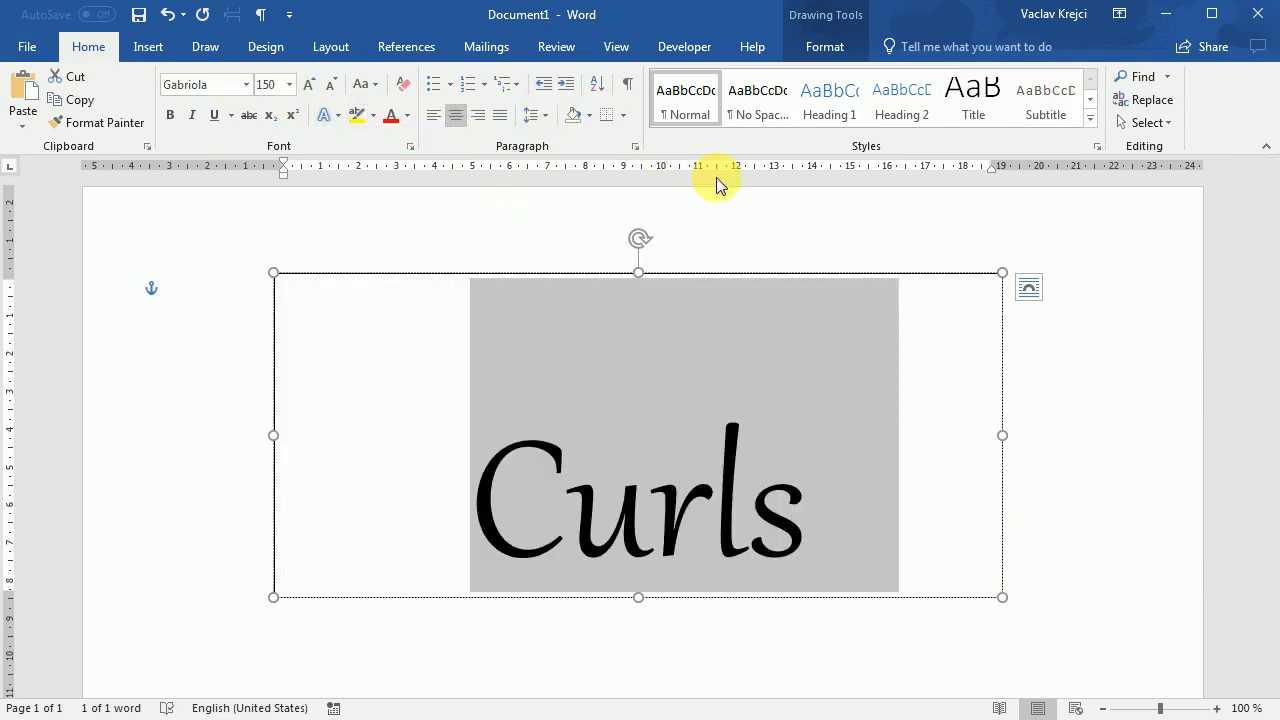
pyautogui.click(824, 46)
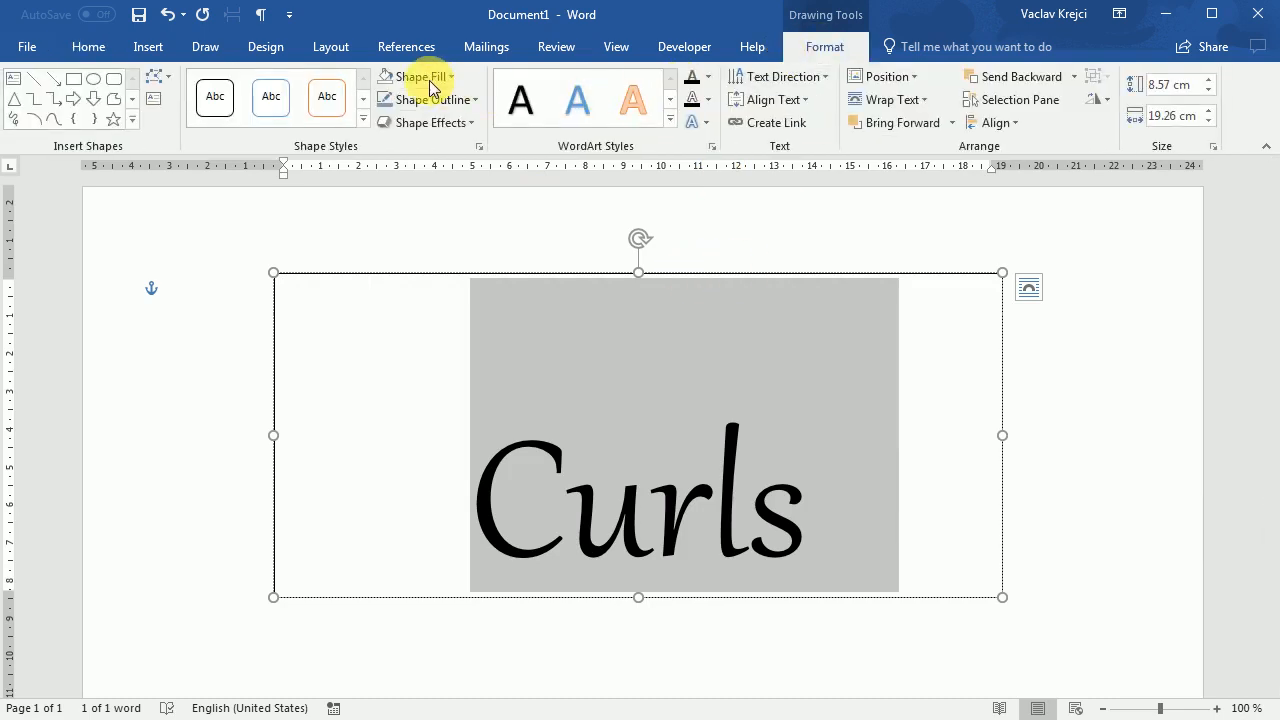
pyautogui.click(415, 76)
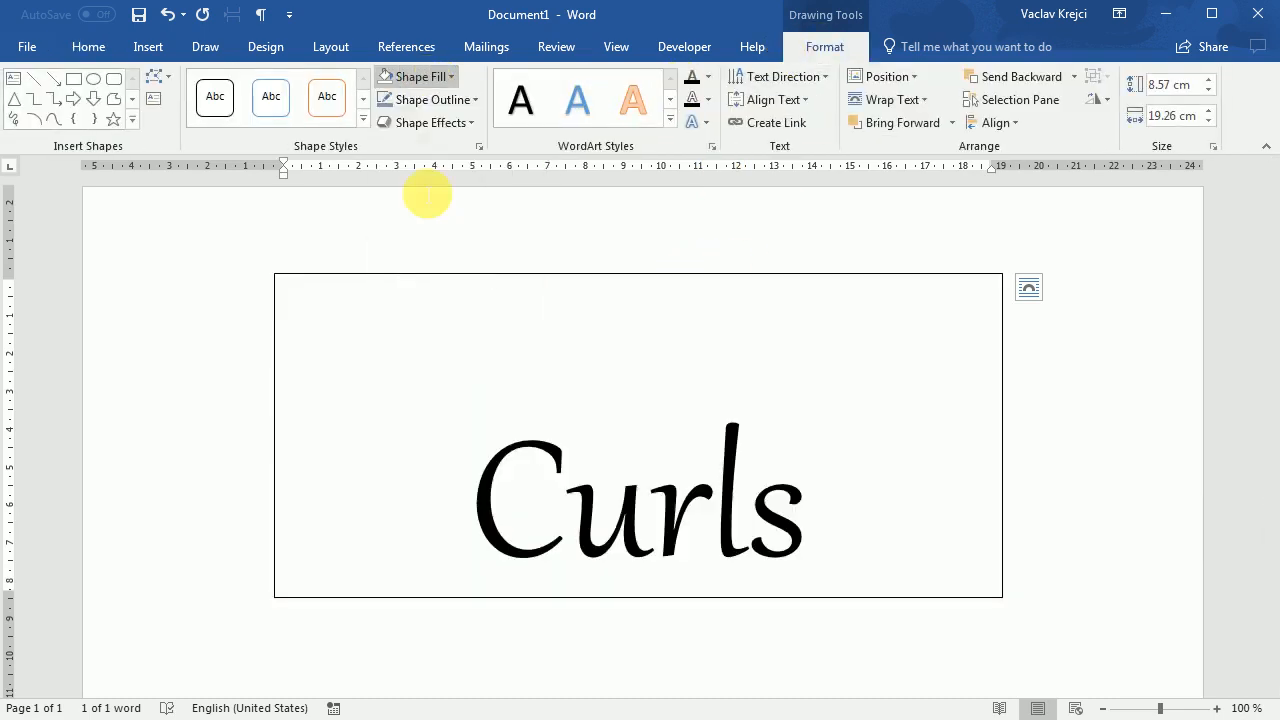
pyautogui.click(638, 434)
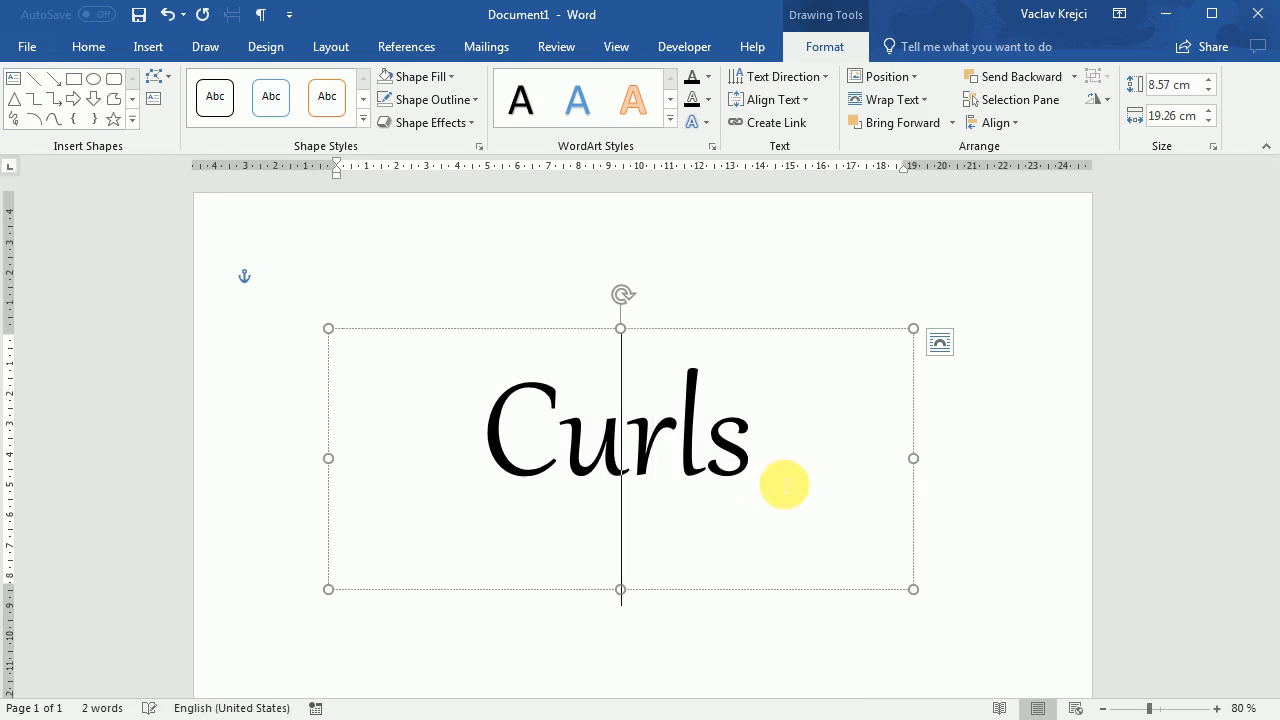
# - Fill copied boxes with & and Swirls and align them under Curls as a stacked title
pyautogui.write('&')
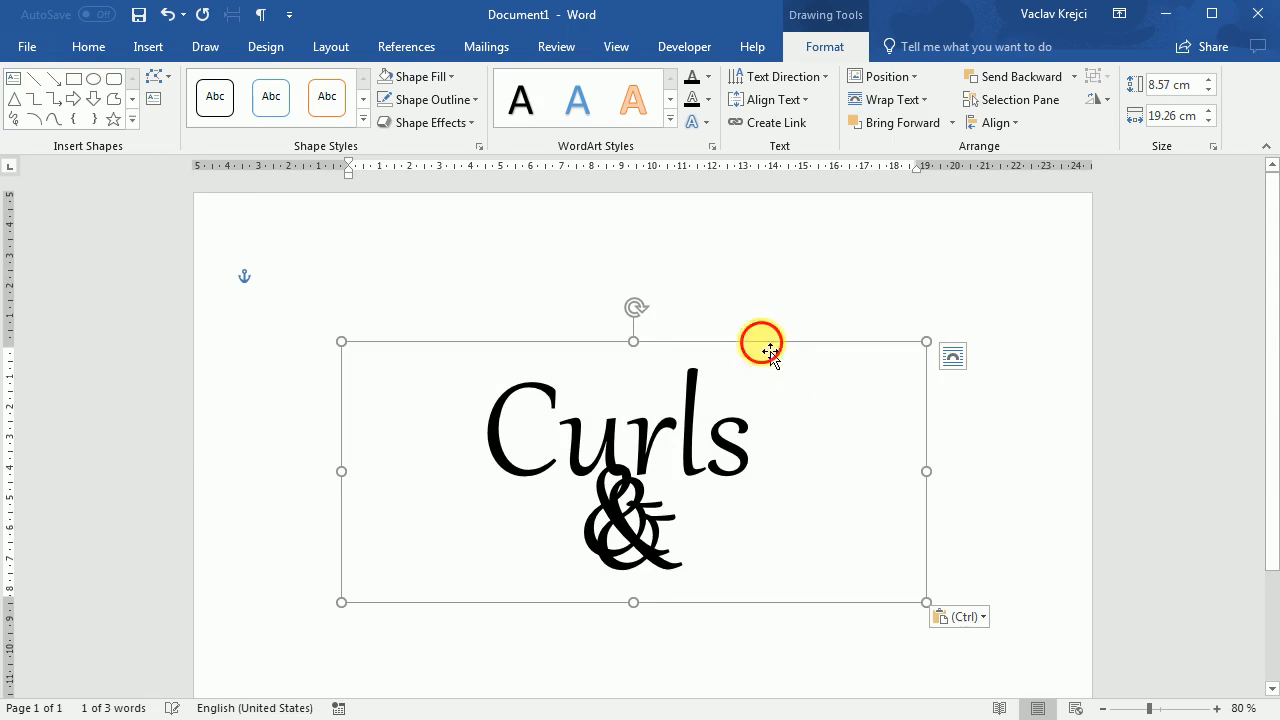
pyautogui.moveTo(763, 342); pyautogui.dragTo(755, 446)
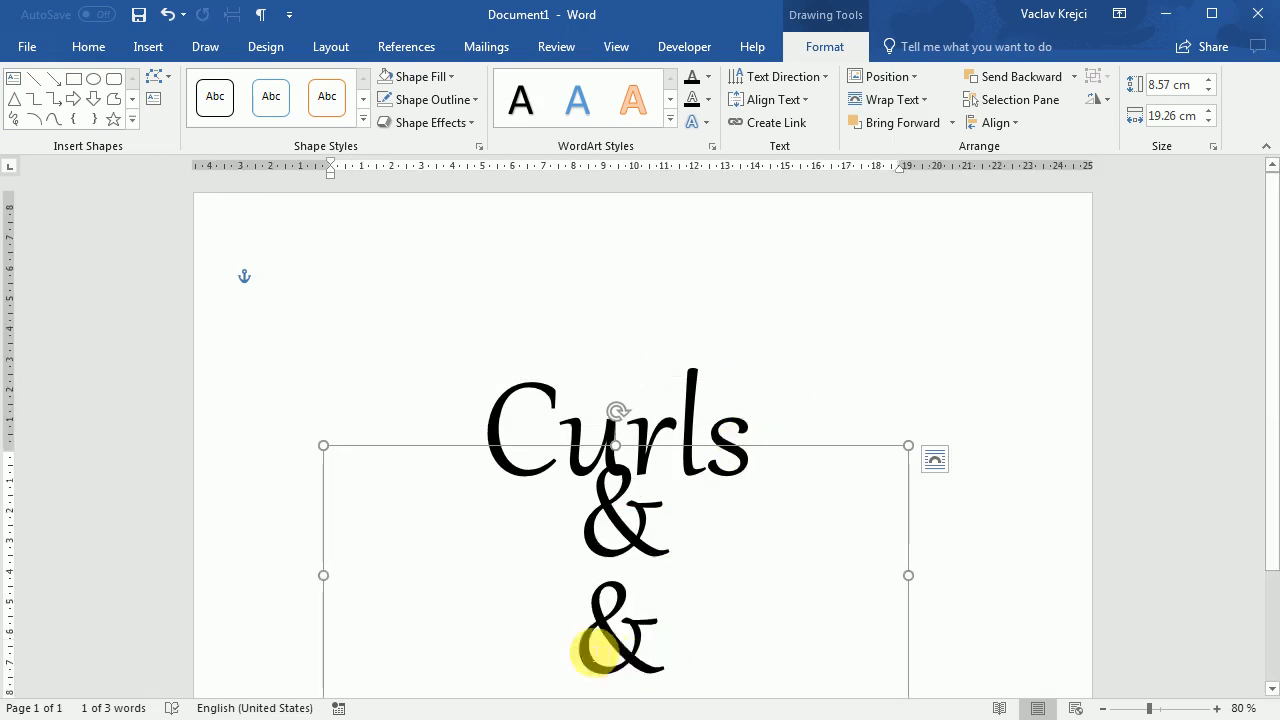
pyautogui.write('Swirls')
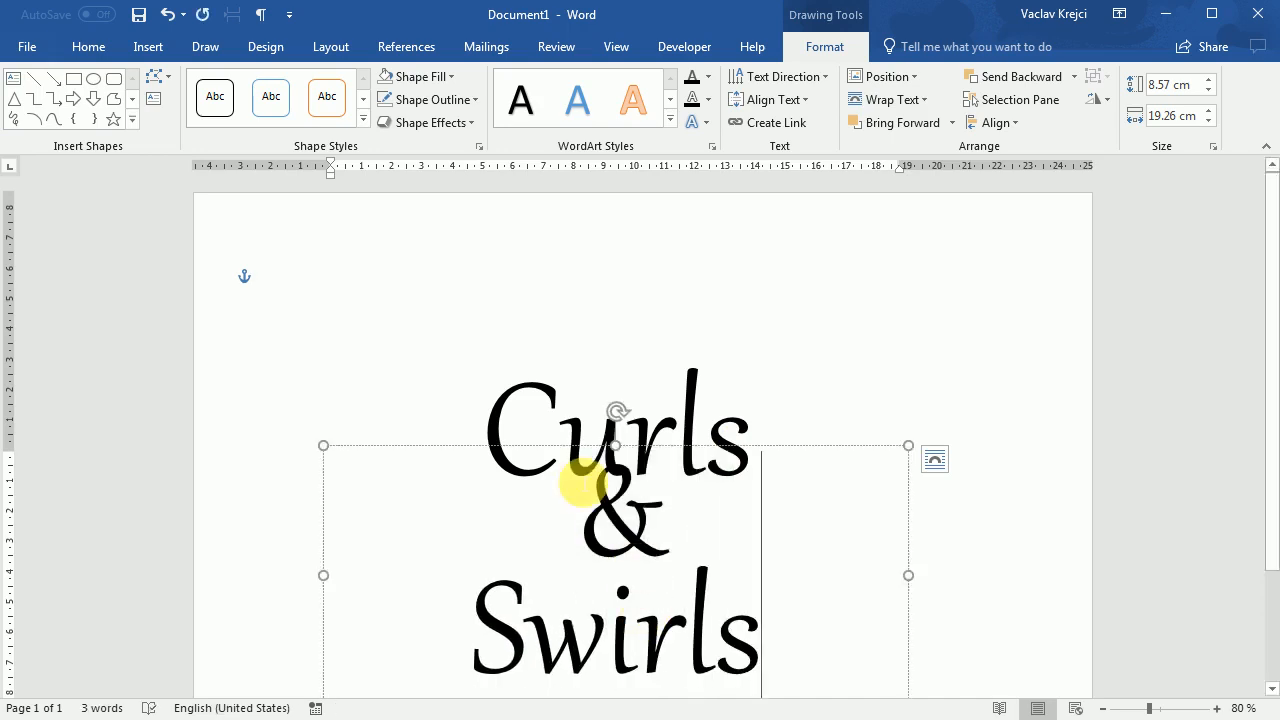
pyautogui.moveTo(590, 485); pyautogui.dragTo(655, 327)
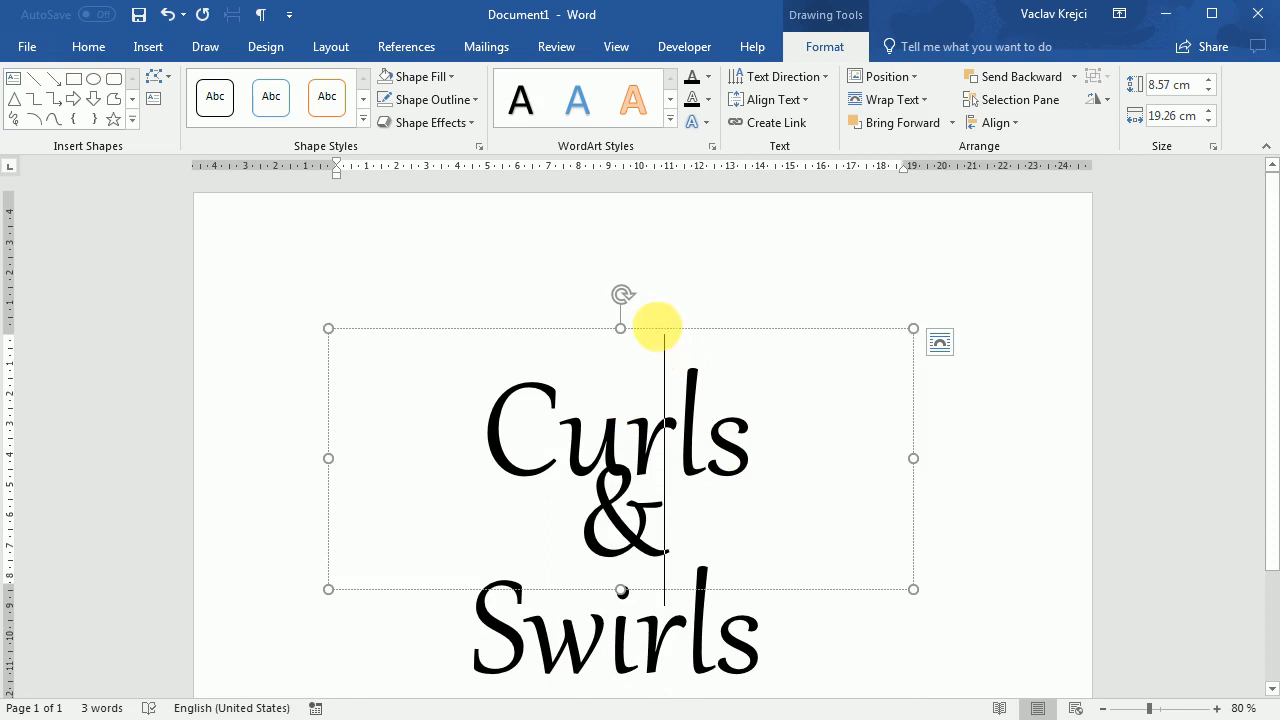
pyautogui.moveTo(657, 327); pyautogui.dragTo(662, 356)
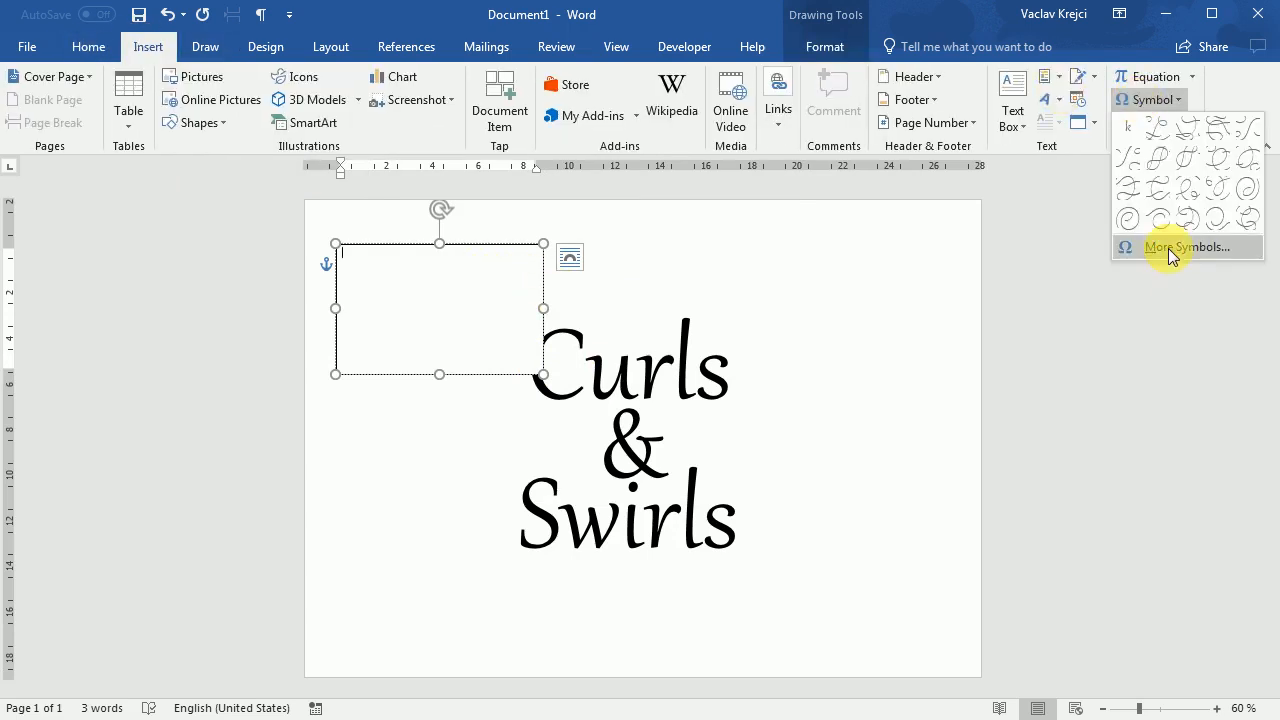
# - Bring up the full Symbol dialog via More Symbols for the small text box
pyautogui.click(1188, 247)
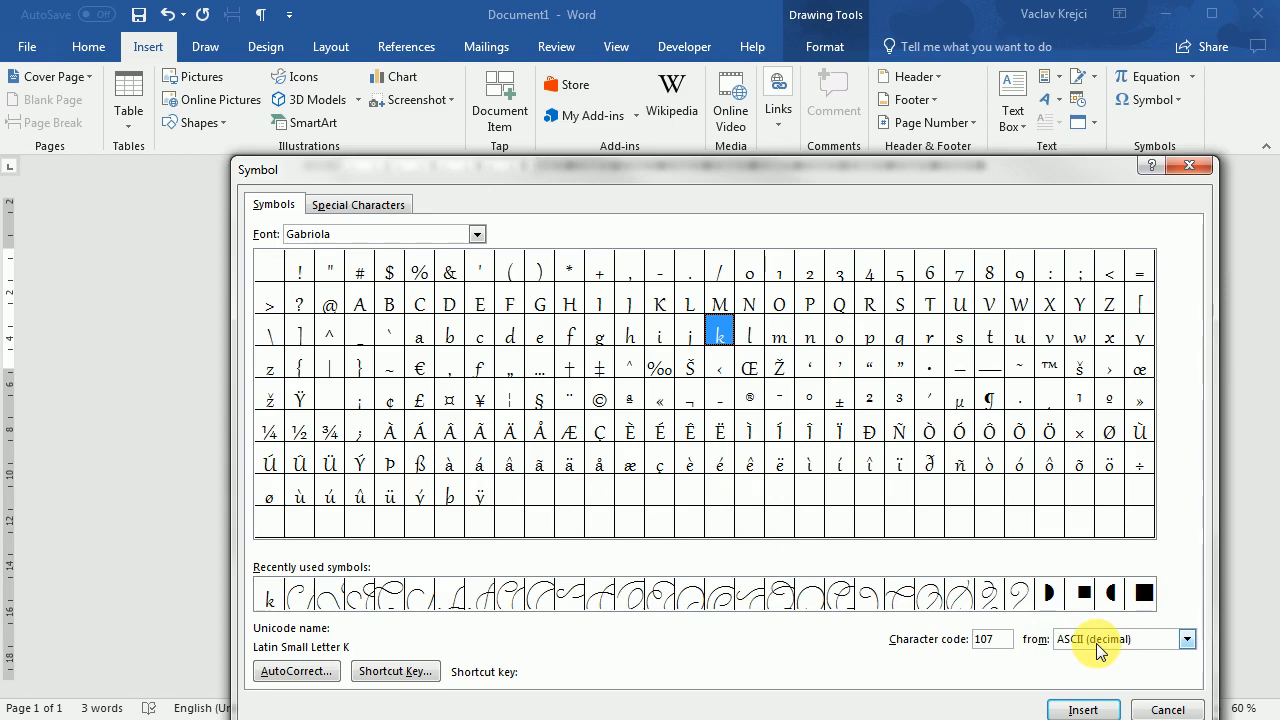
# - Switch the Symbol dialog to Unicode (hex) and reach the private-use Gabriola swirls
pyautogui.click(1186, 639)
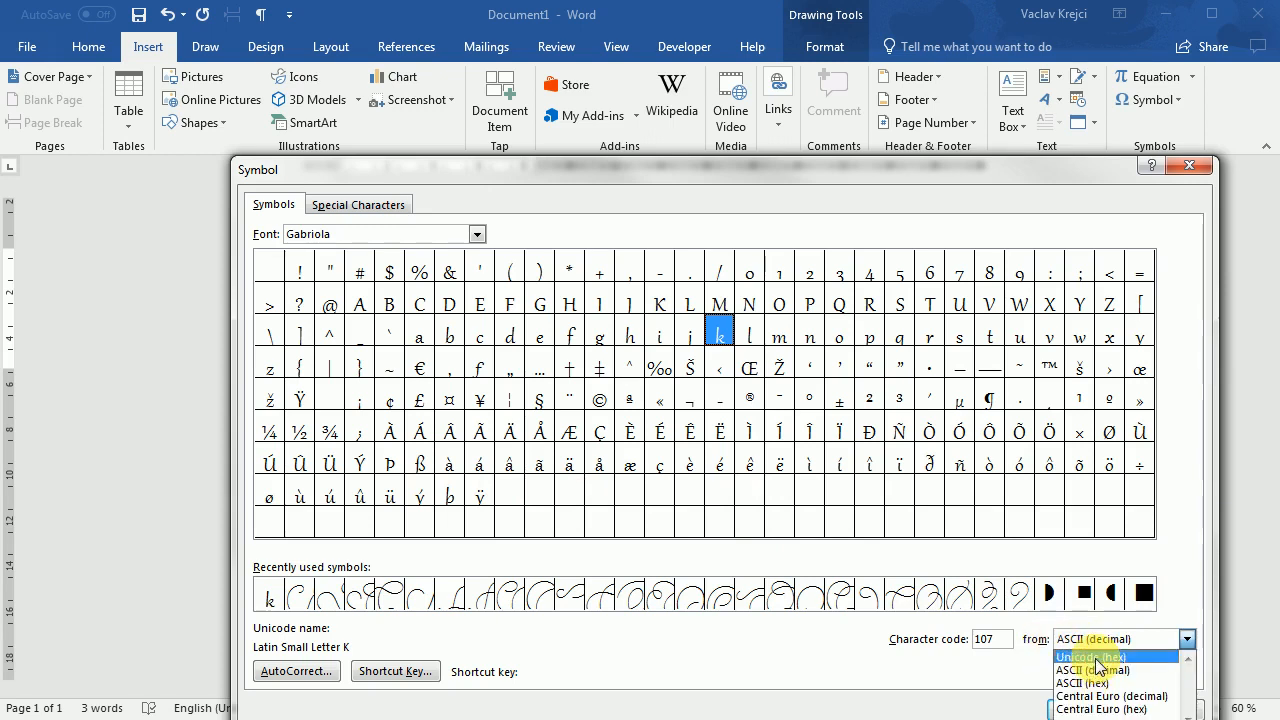
pyautogui.click(1090, 656)
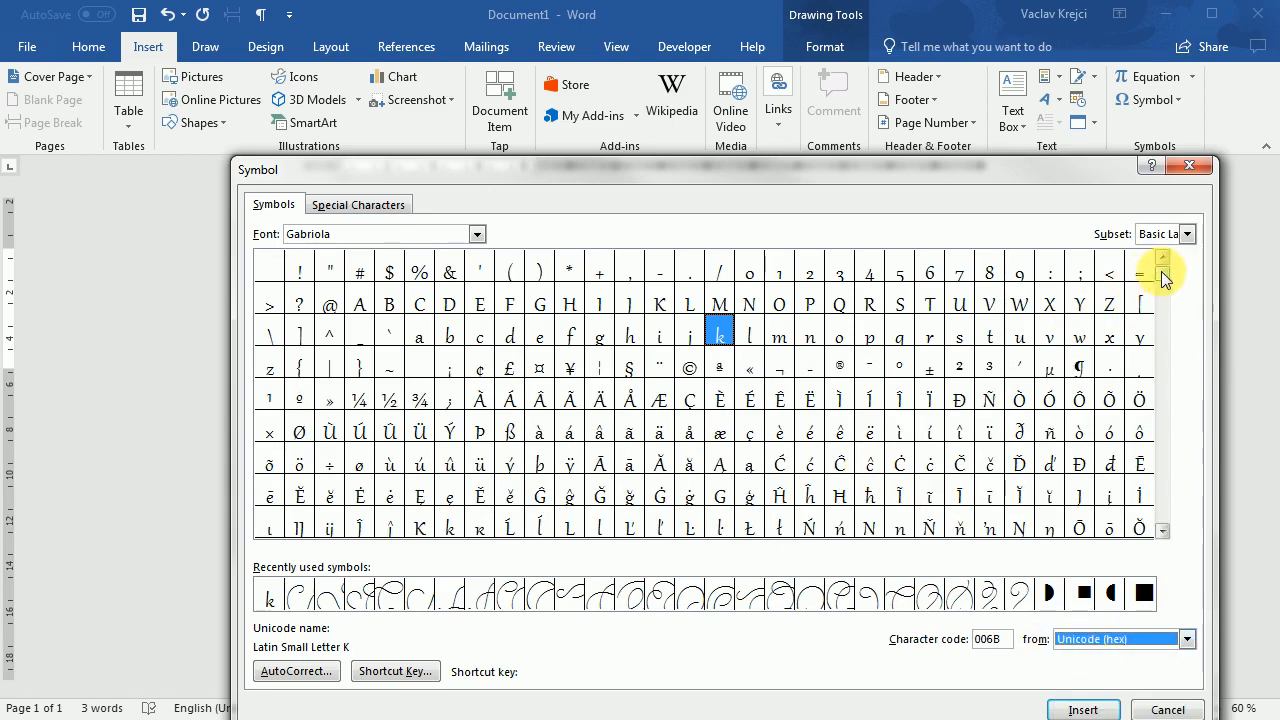
pyautogui.click(1162, 518)
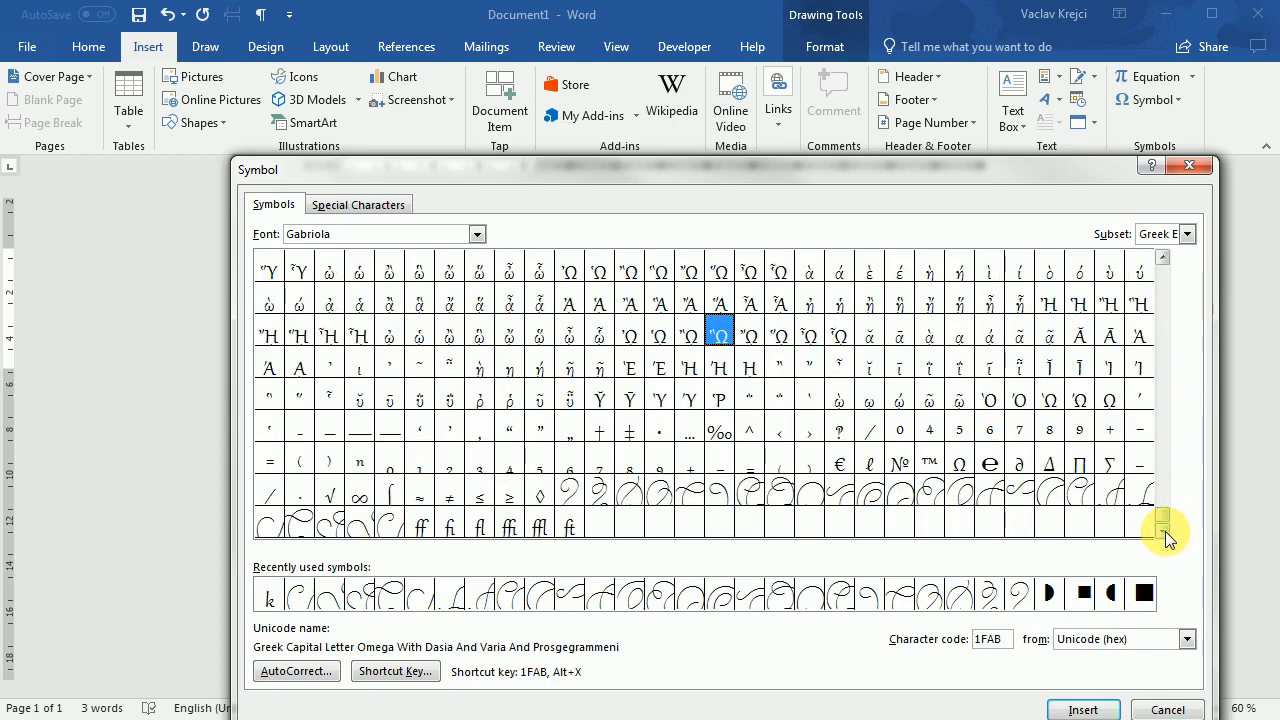
pyautogui.click(569, 490)
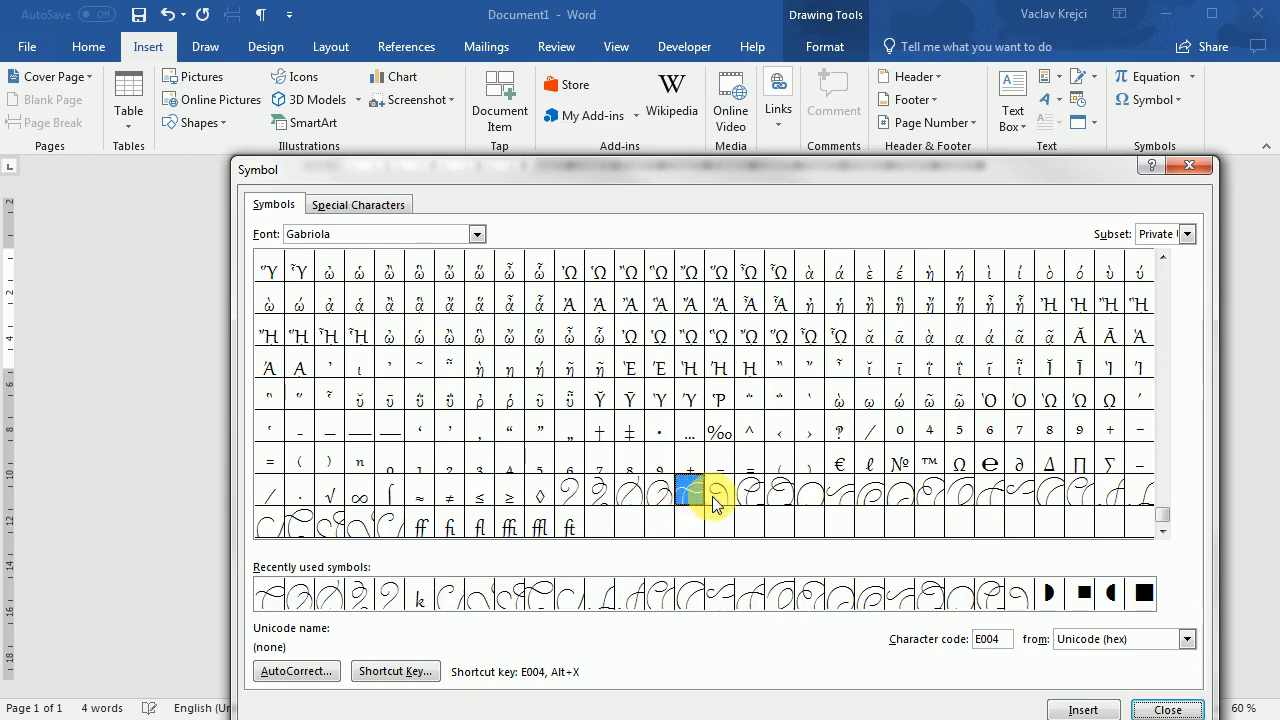
# - Insert six swirl glyphs into the small text box and close the symbol picker
pyautogui.click(810, 493)
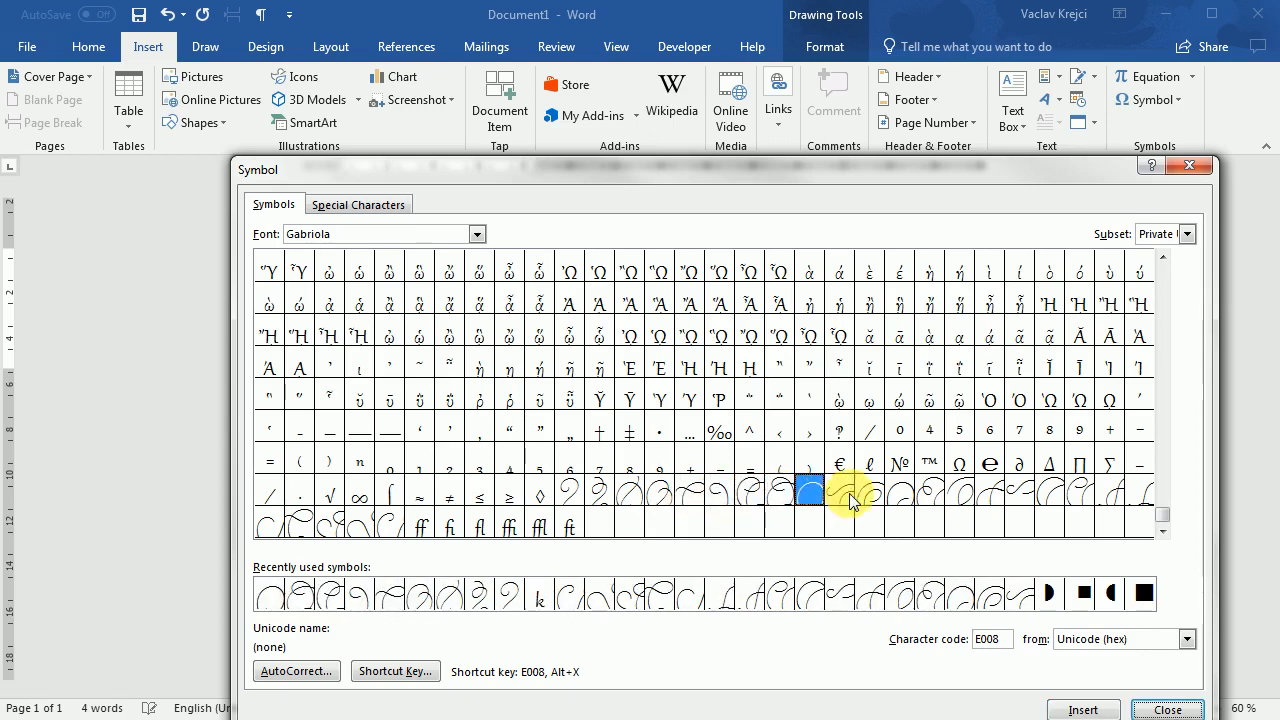
pyautogui.click(925, 494)
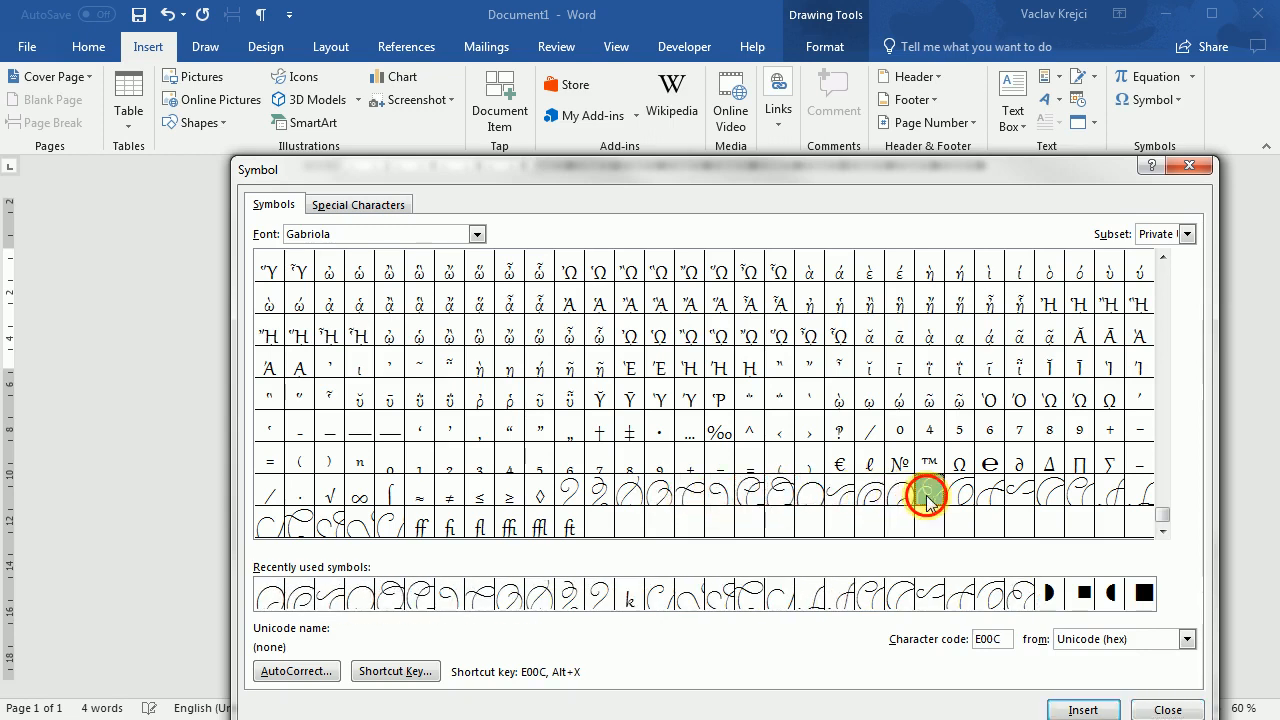
pyautogui.click(1018, 492)
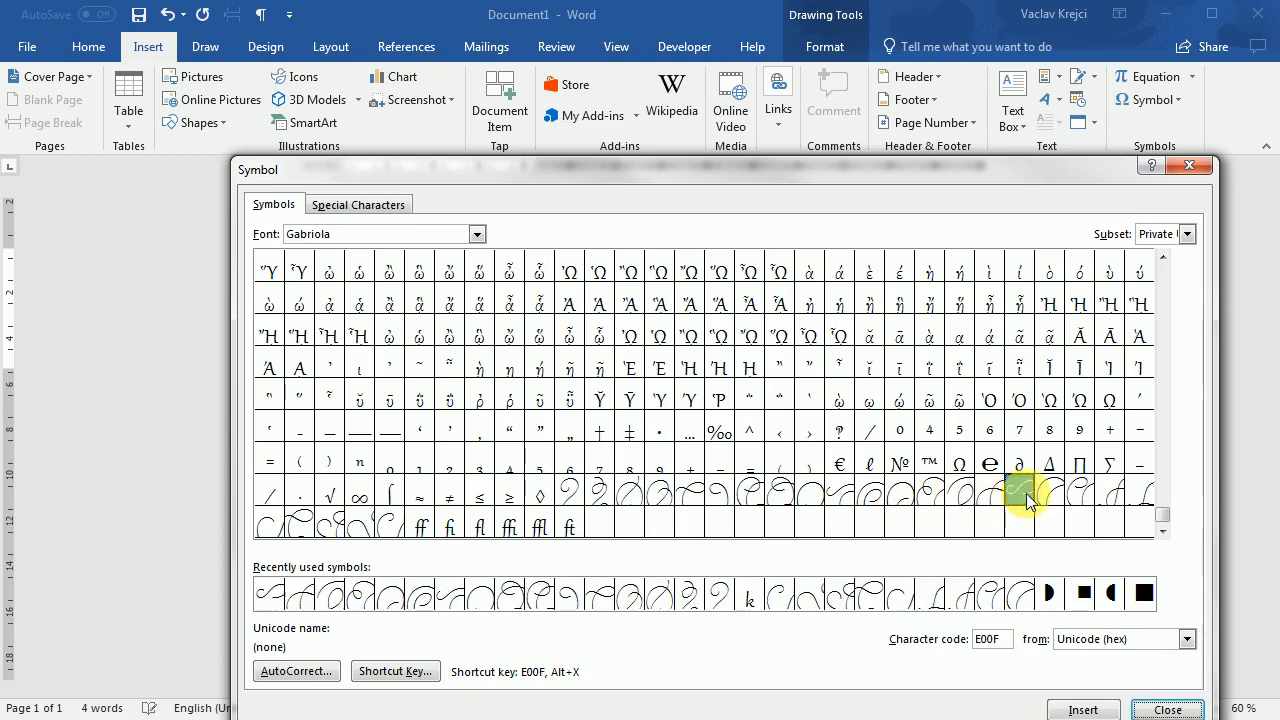
pyautogui.click(1110, 490)
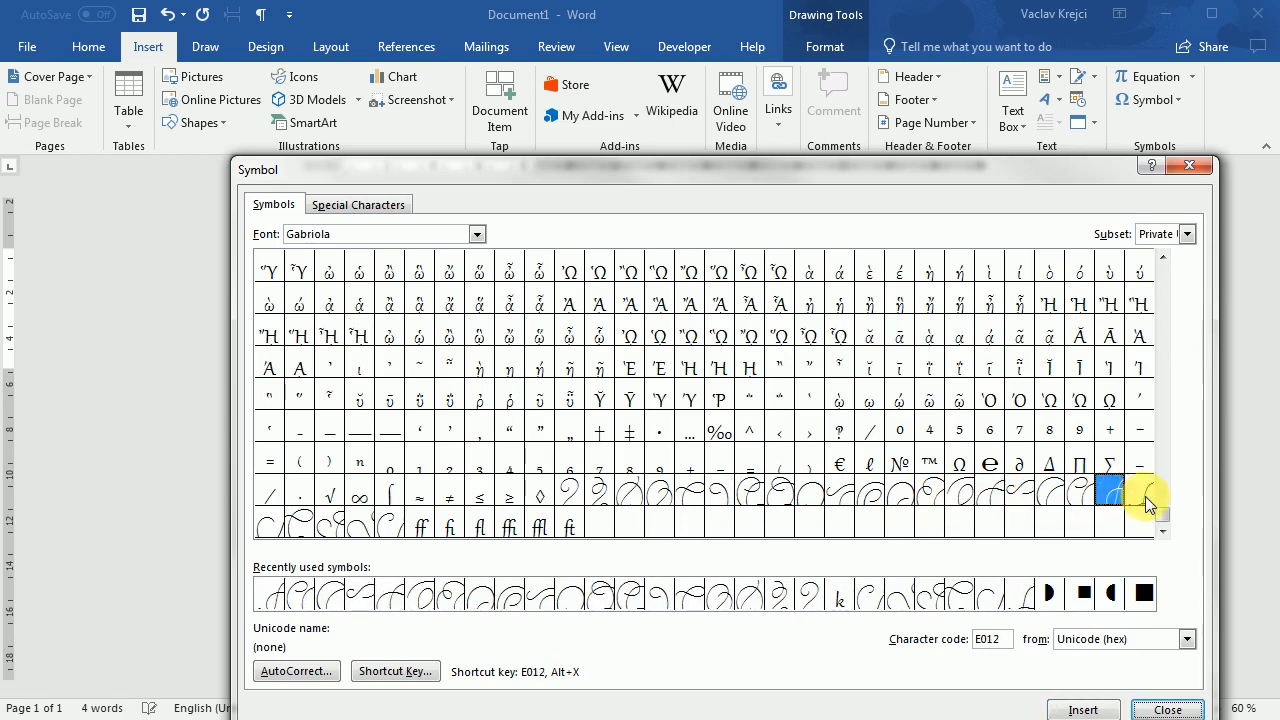
pyautogui.click(329, 525)
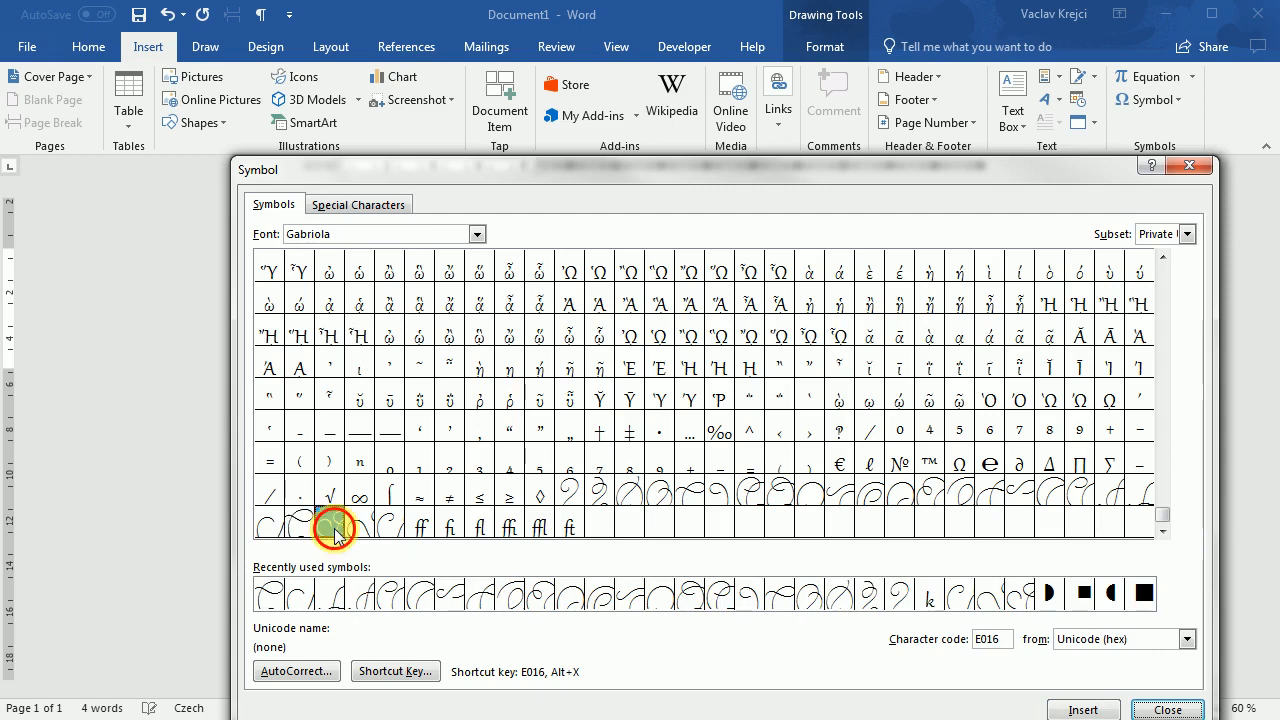
pyautogui.click(389, 523)
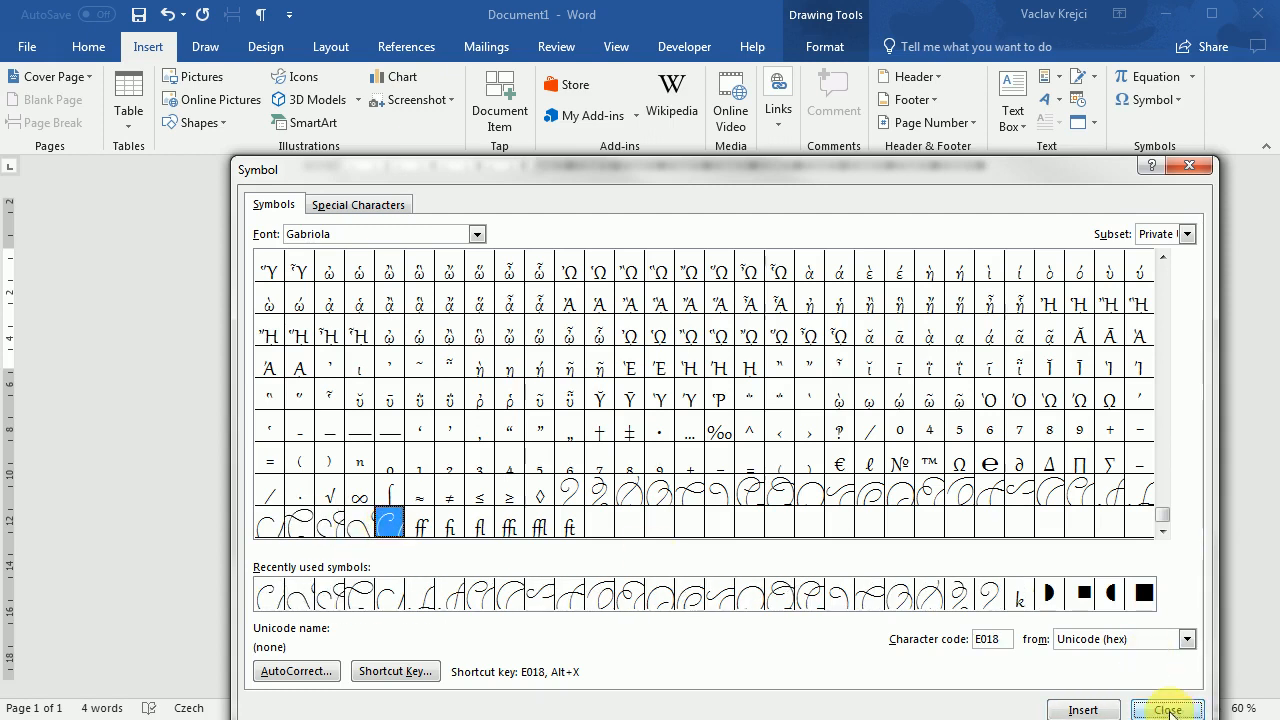
pyautogui.click(1167, 709)
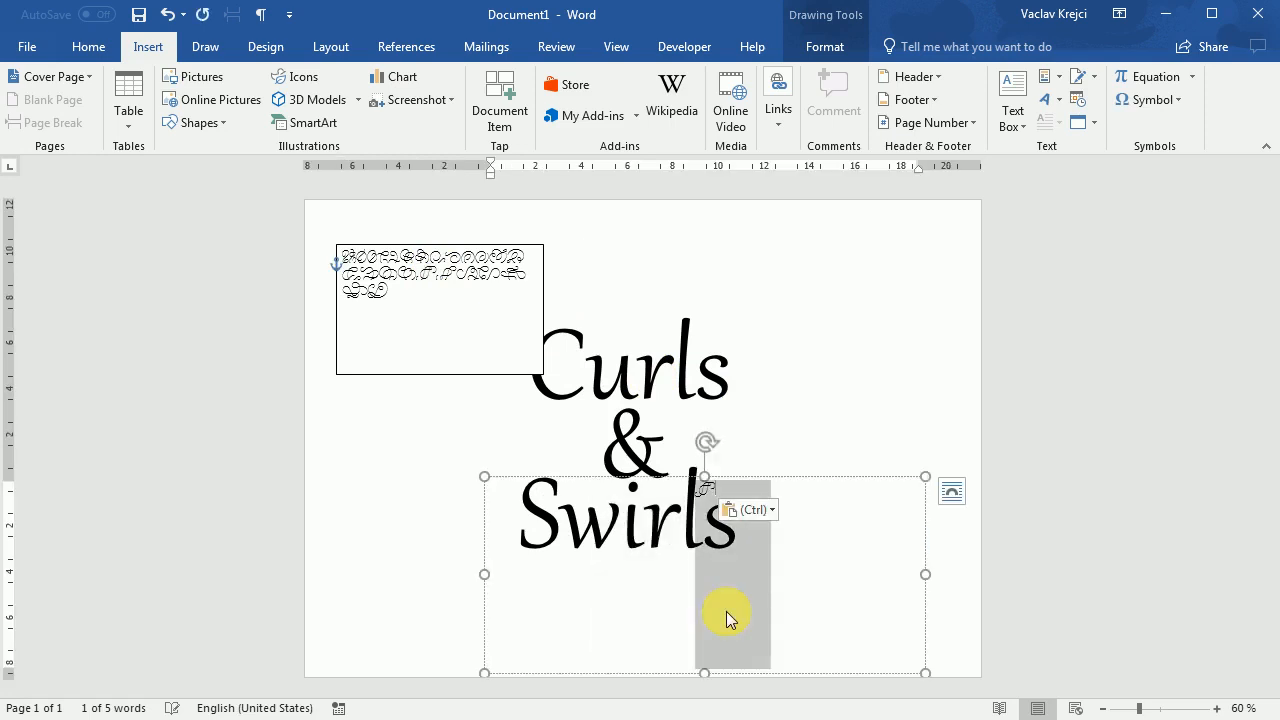
# - Move and resize the large swirl's text box so it sits right of Curls
pyautogui.click(88, 46)
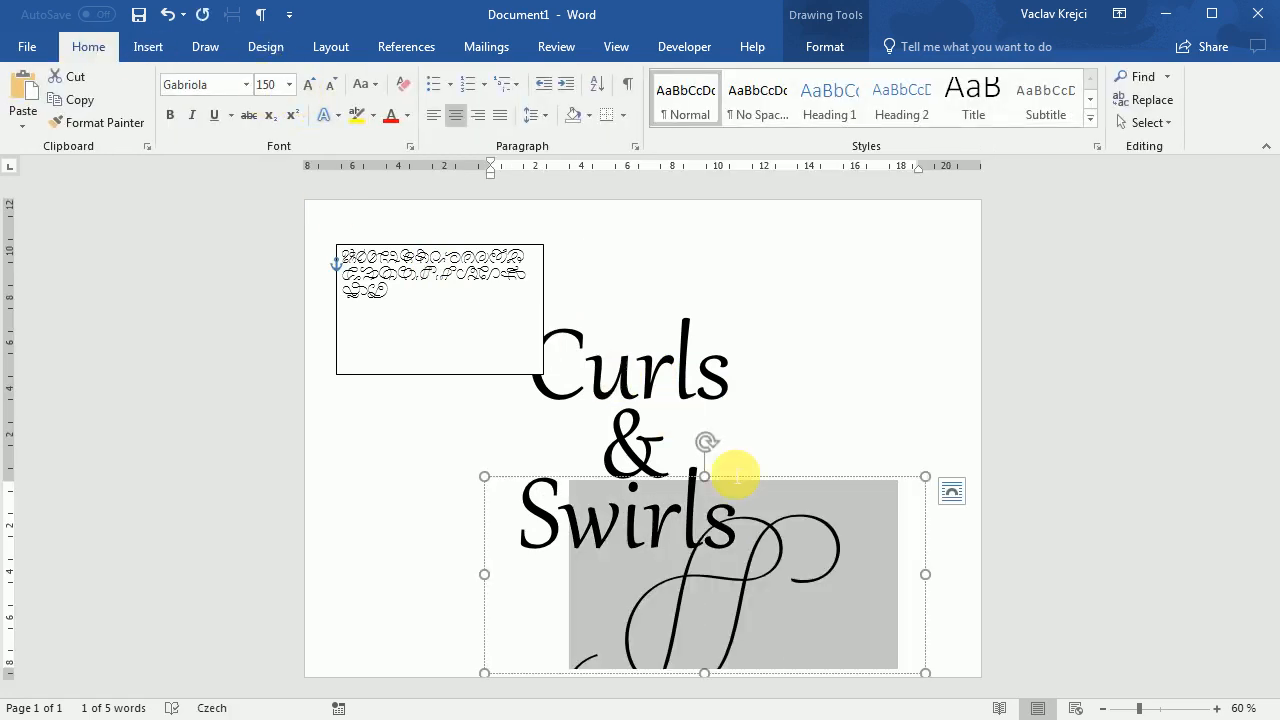
pyautogui.moveTo(735, 475); pyautogui.dragTo(805, 418)
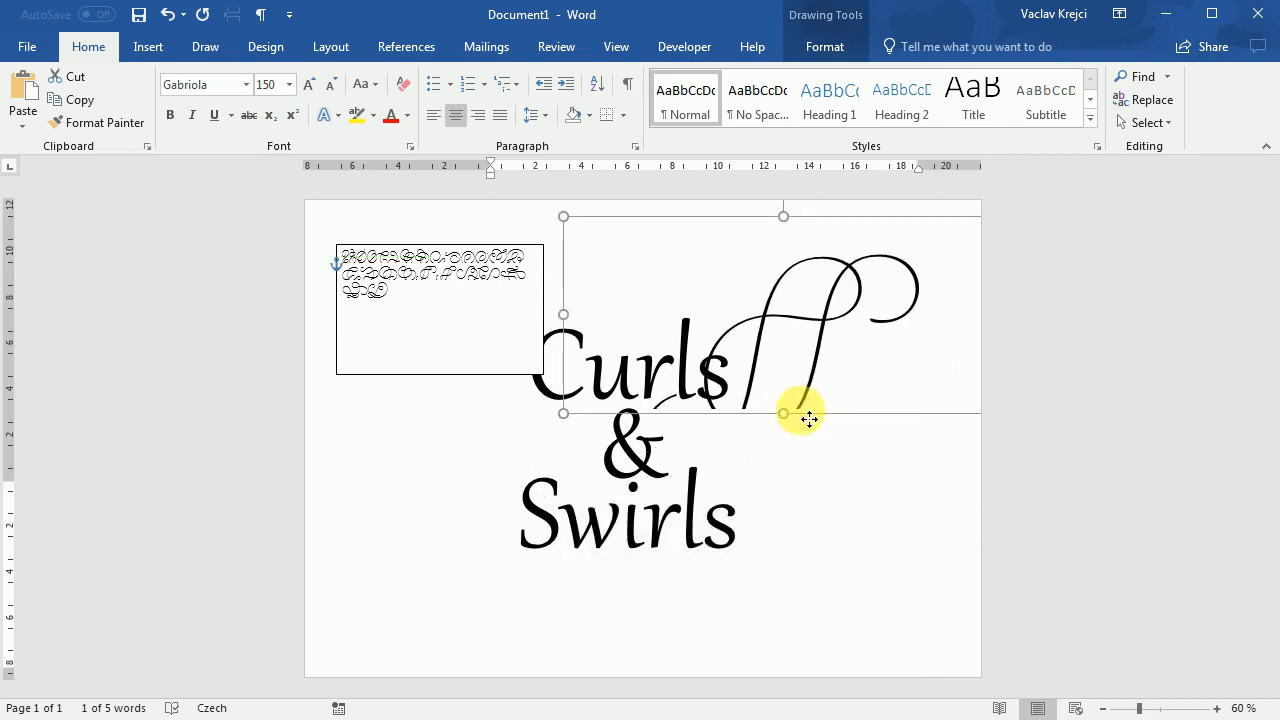
pyautogui.moveTo(808, 418); pyautogui.dragTo(776, 487)
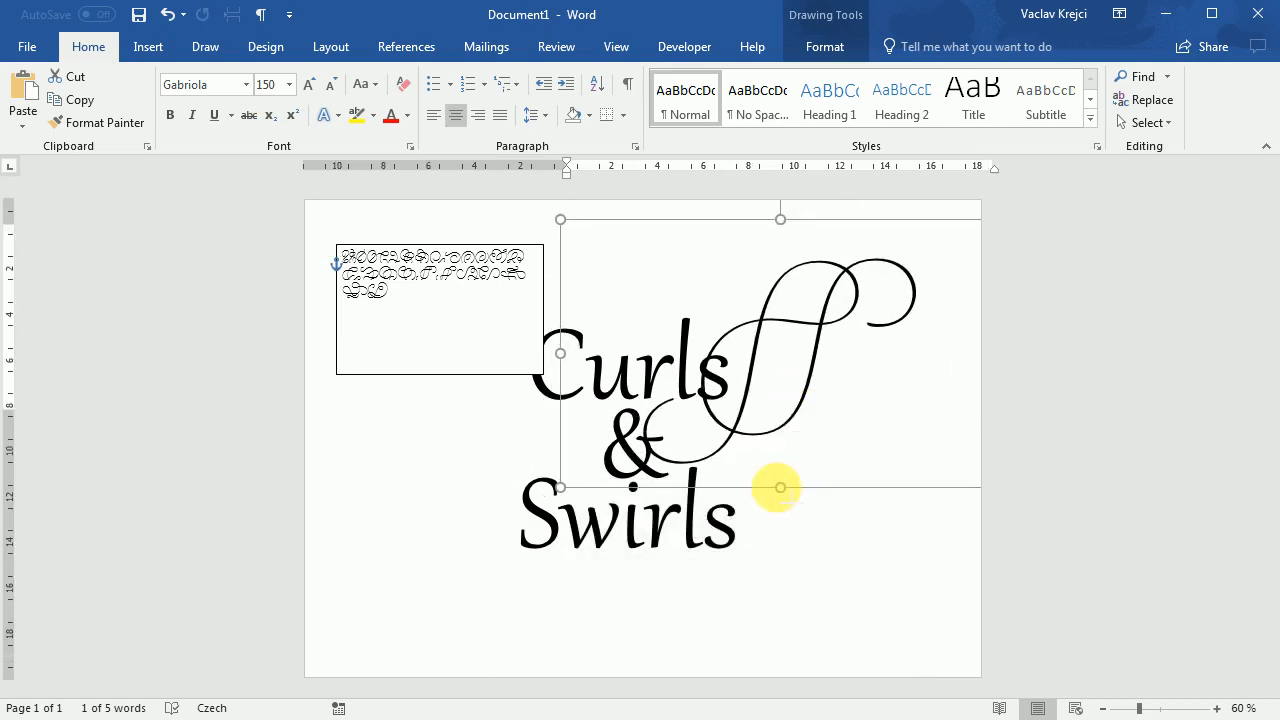
pyautogui.moveTo(680, 220)
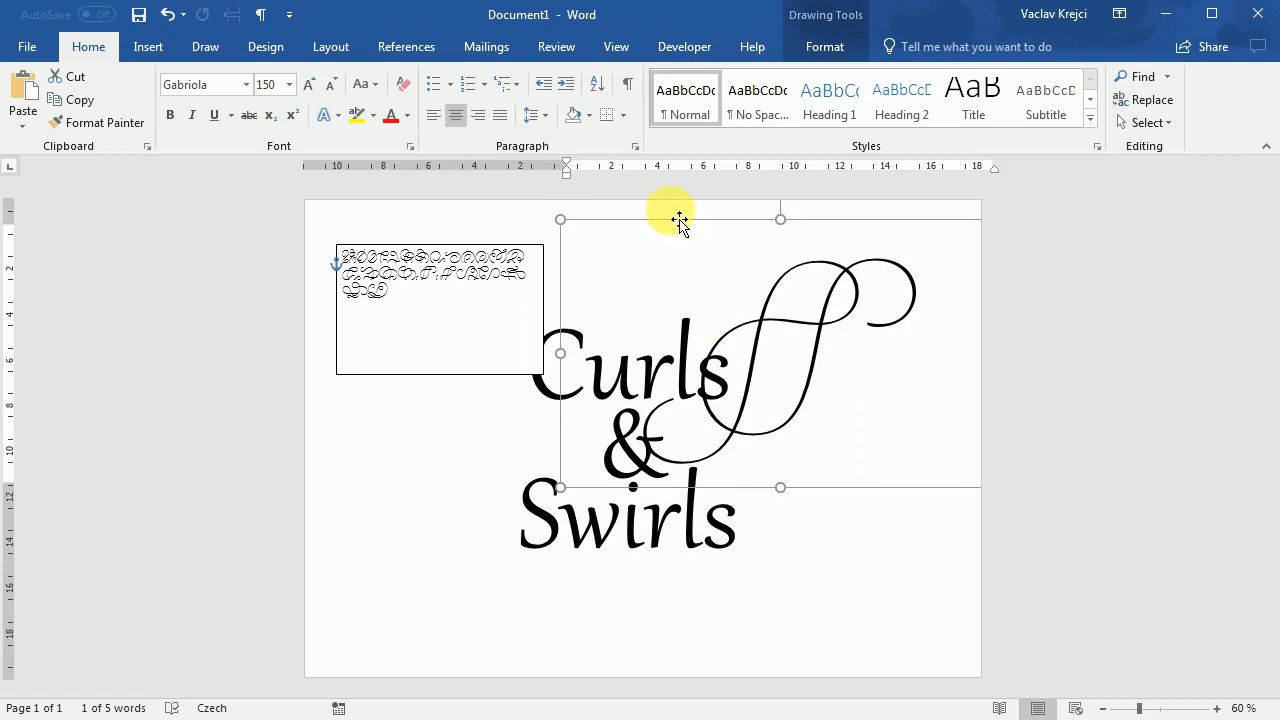
pyautogui.moveTo(670, 218); pyautogui.dragTo(695, 238)
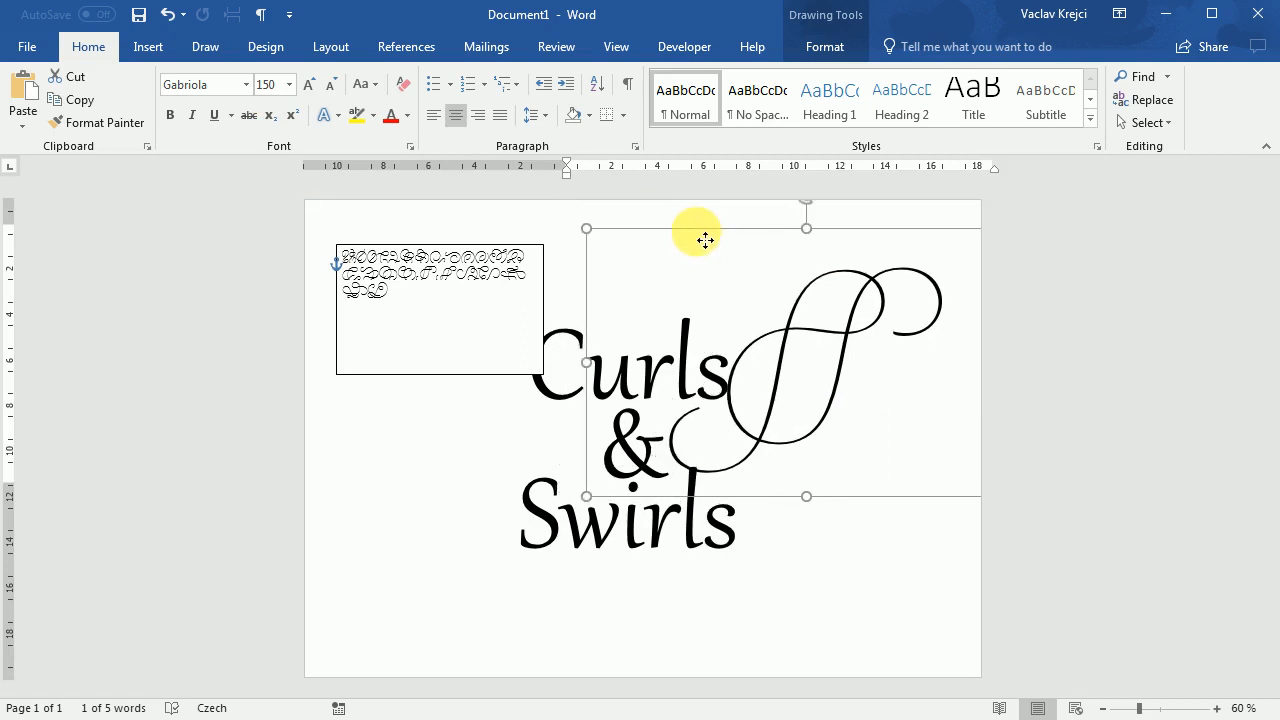
pyautogui.moveTo(705, 238); pyautogui.dragTo(712, 243)
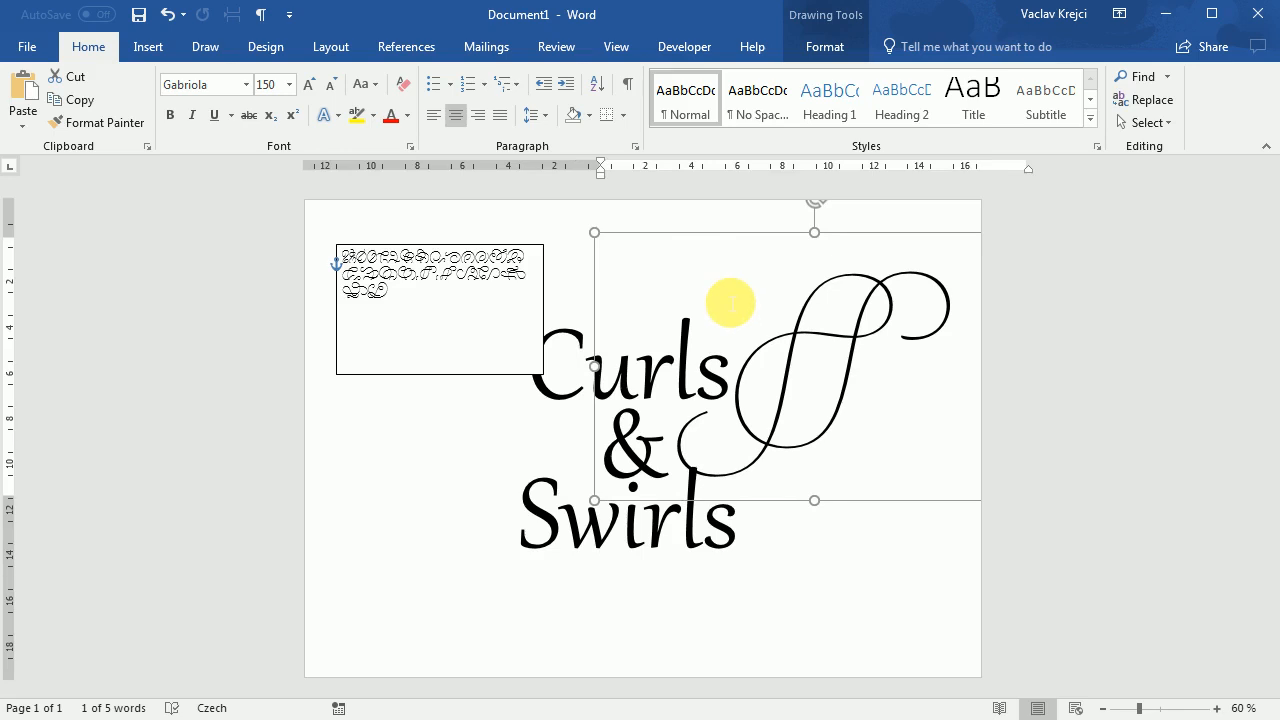
pyautogui.moveTo(730, 302); pyautogui.dragTo(393, 294)
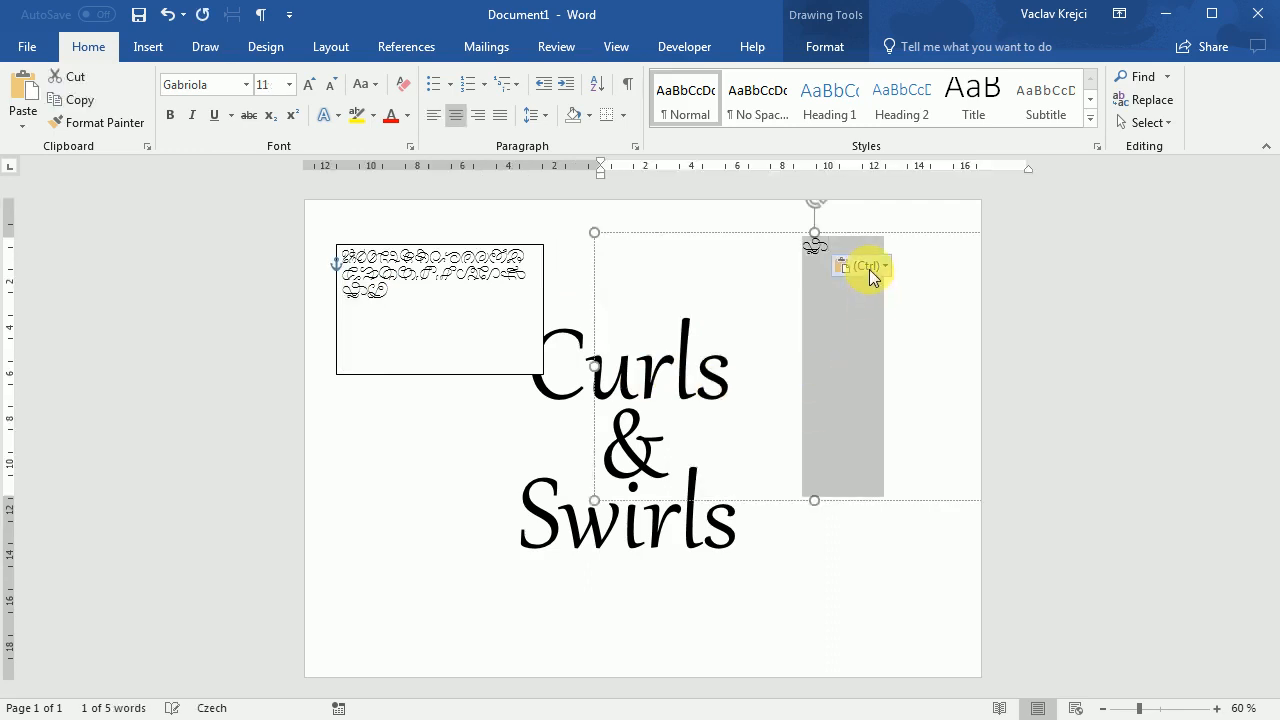
# - Paste a looping swirl glyph keeping text only, then merge it into Gabriola formatting
pyautogui.click(866, 266)
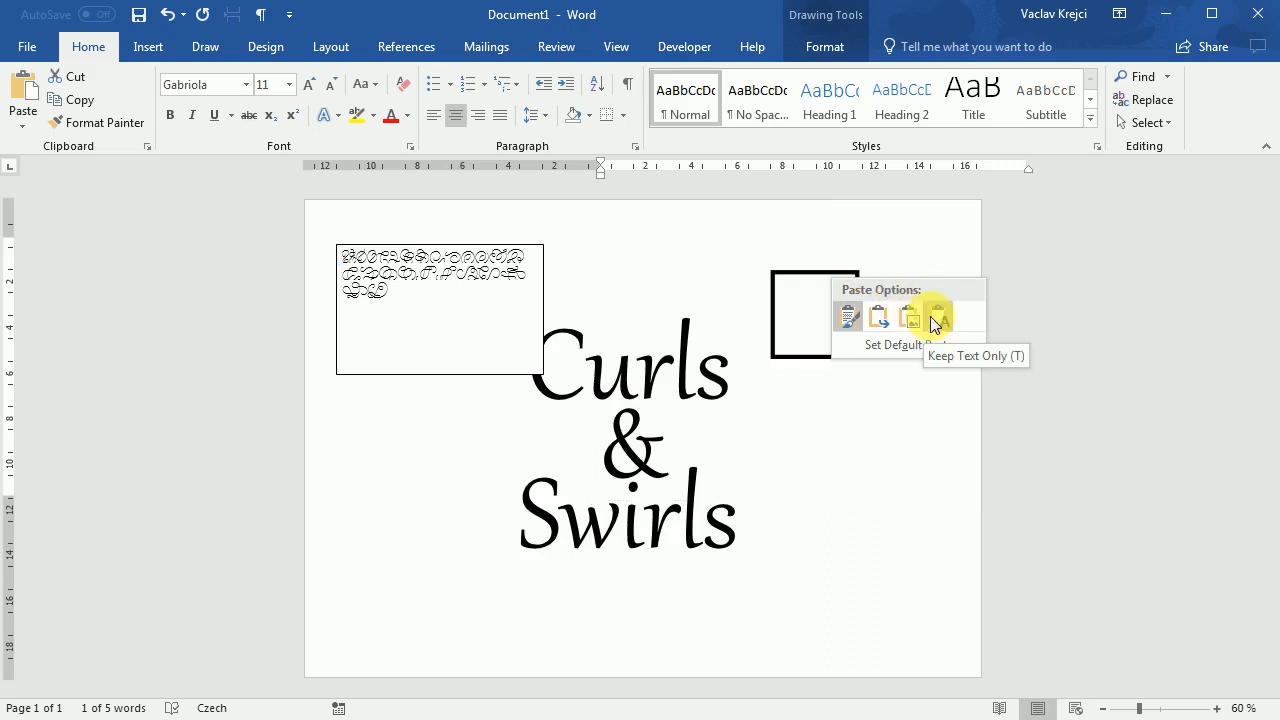
pyautogui.click(936, 317)
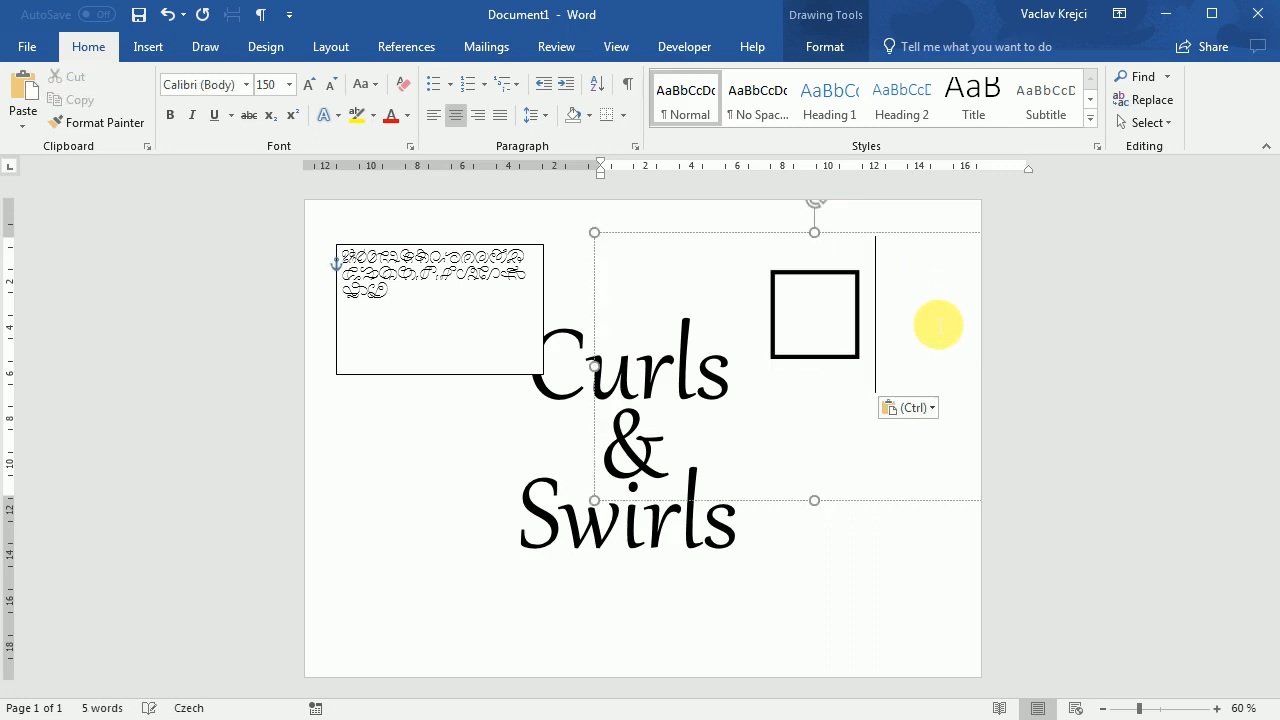
pyautogui.click(907, 407)
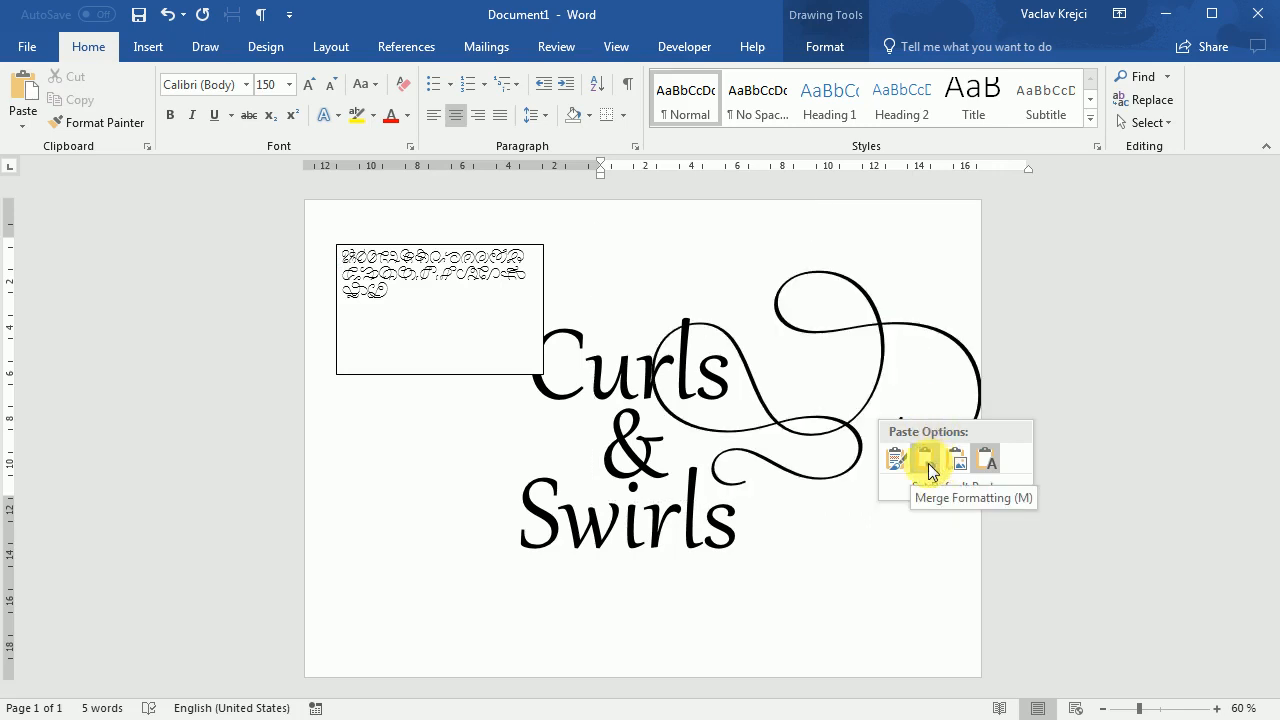
pyautogui.click(924, 458)
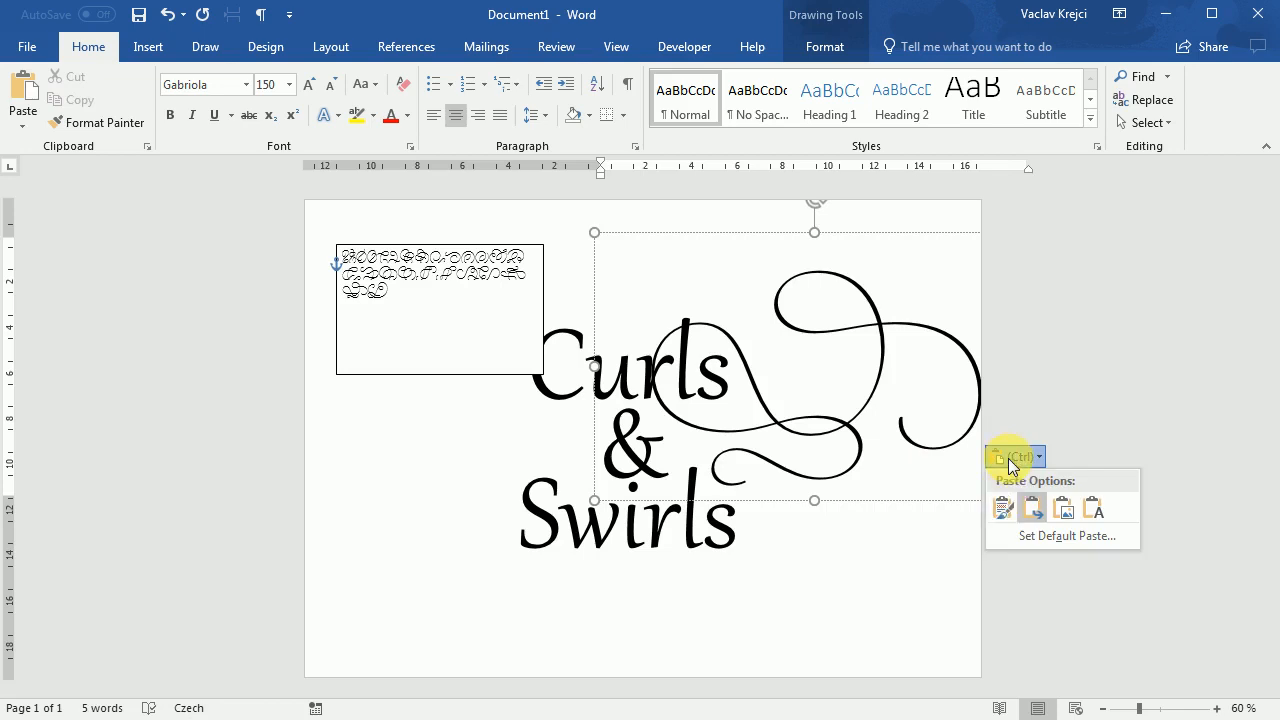
pyautogui.moveTo(785, 240)
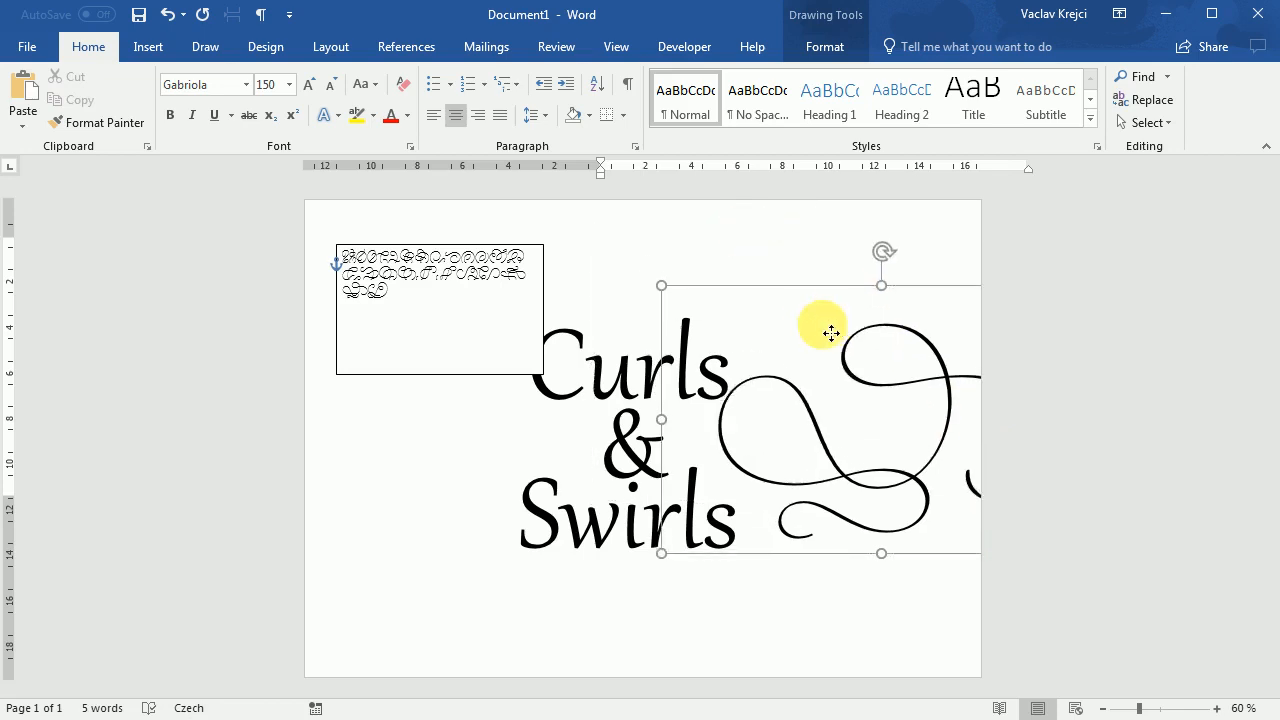
pyautogui.moveTo(822, 331); pyautogui.dragTo(798, 338)
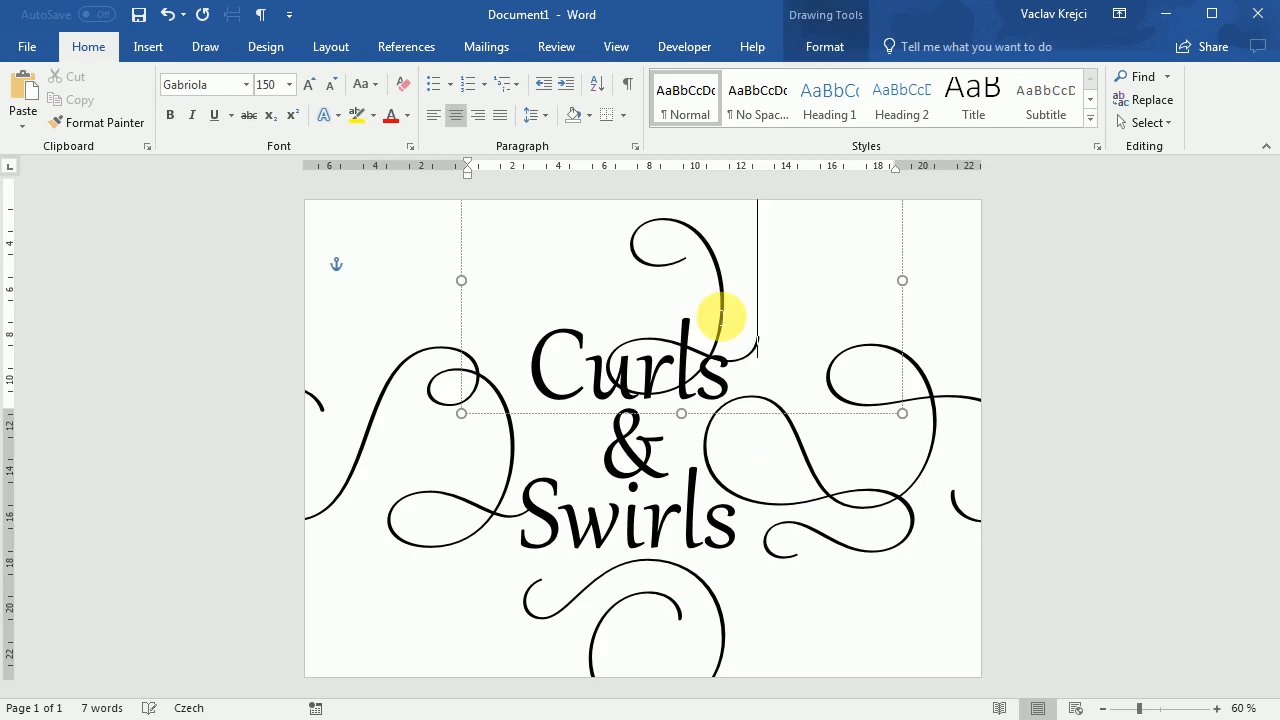
# - Drag the top swirl down to overlap and curl into the word Curls
pyautogui.moveTo(720, 318); pyautogui.dragTo(760, 422)
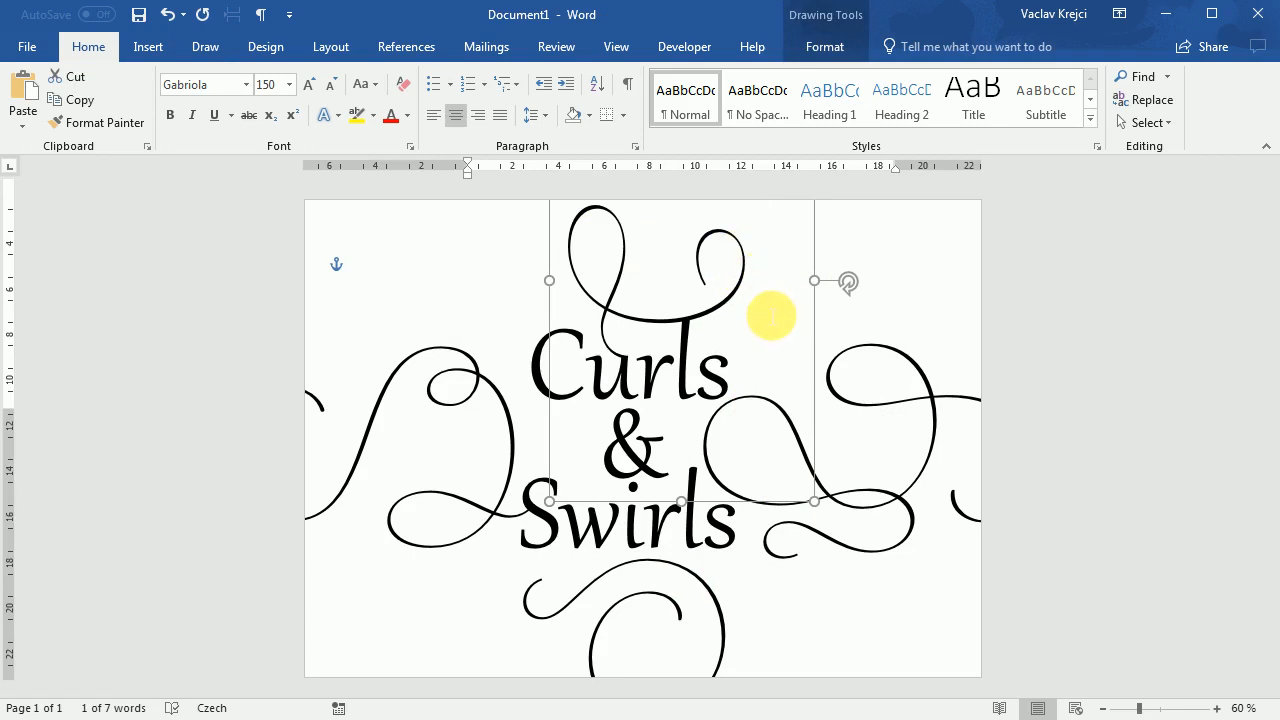
pyautogui.moveTo(770, 315); pyautogui.dragTo(460, 360)
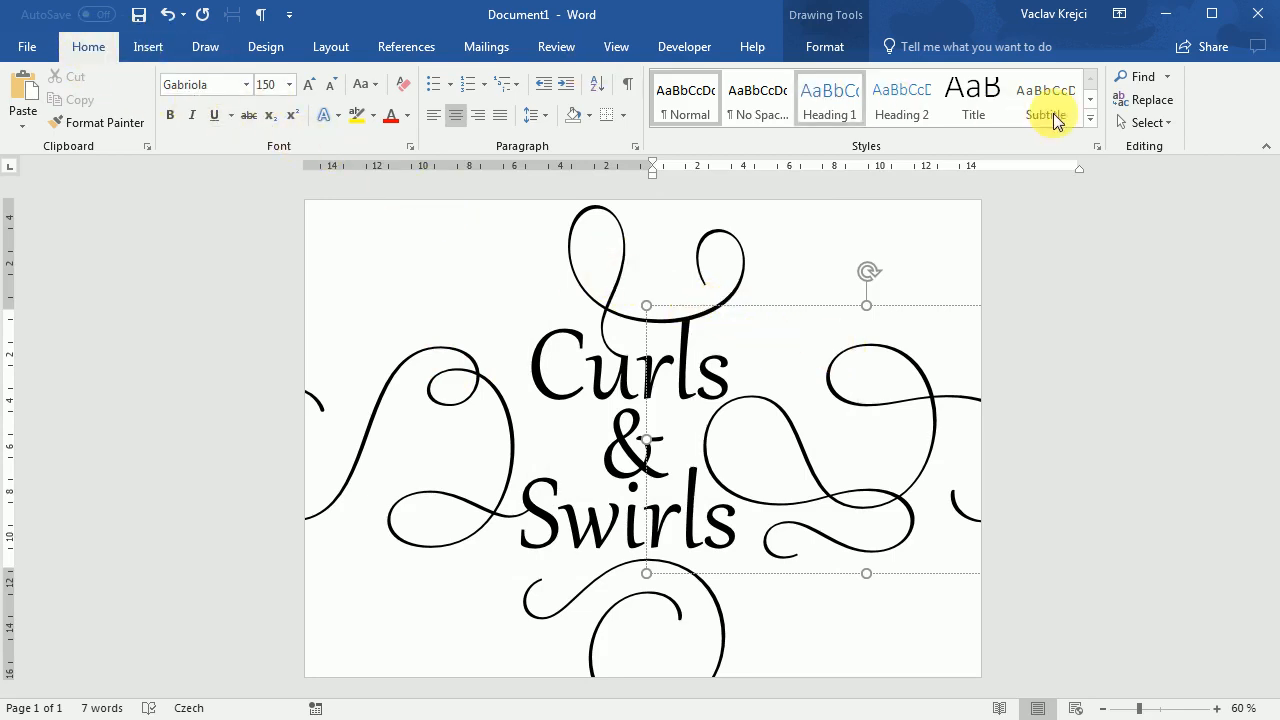
# - Show the Selection Pane and pick one of the page's text boxes from its list
pyautogui.click(1148, 122)
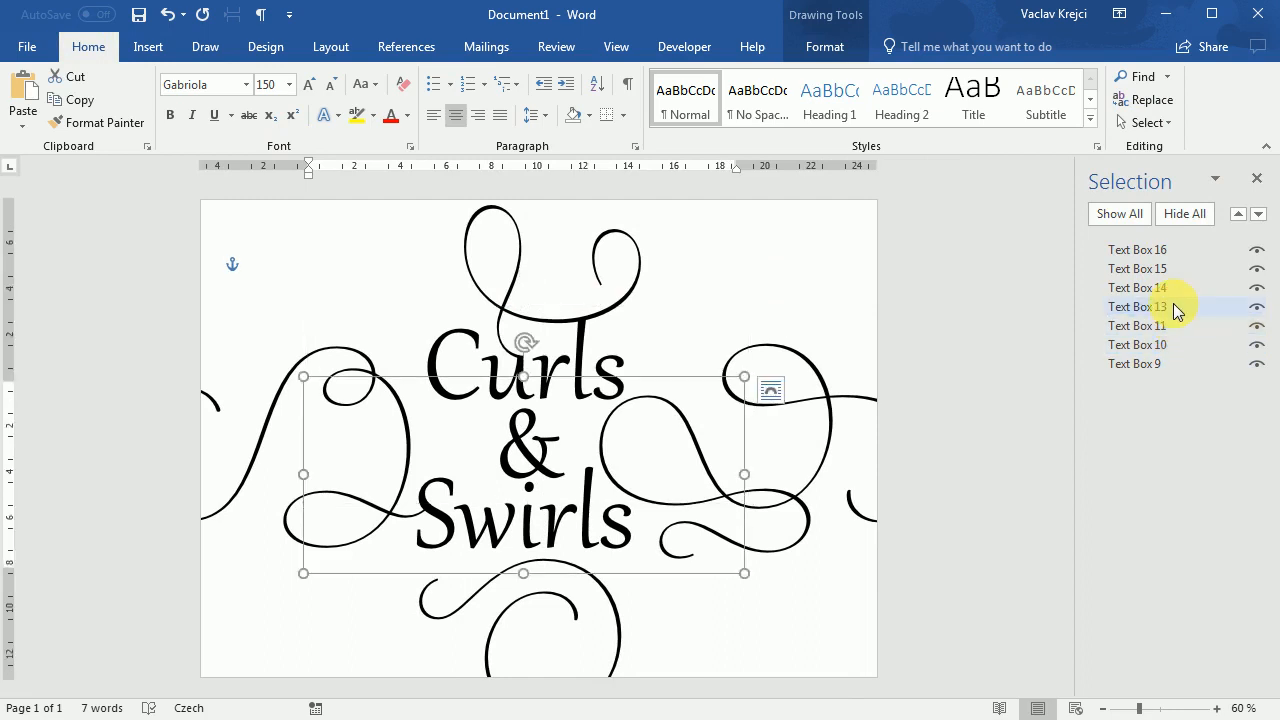
pyautogui.click(1137, 249)
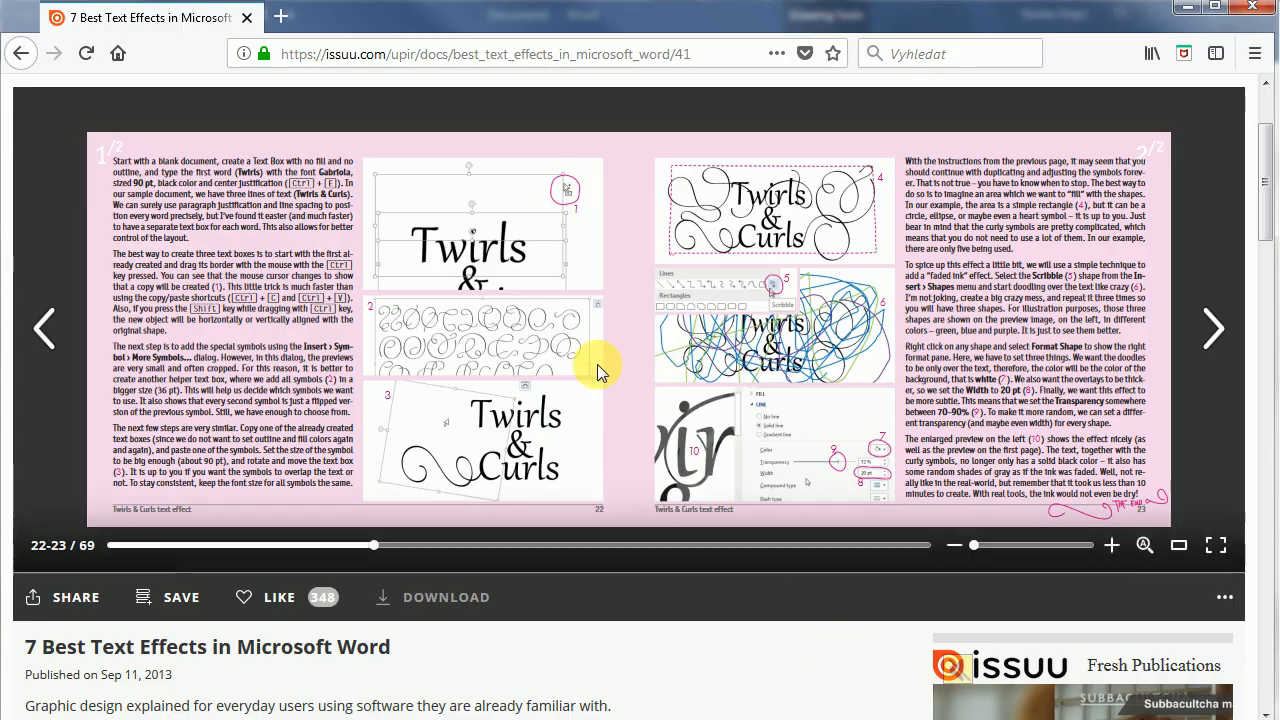
pyautogui.moveTo(835, 330)
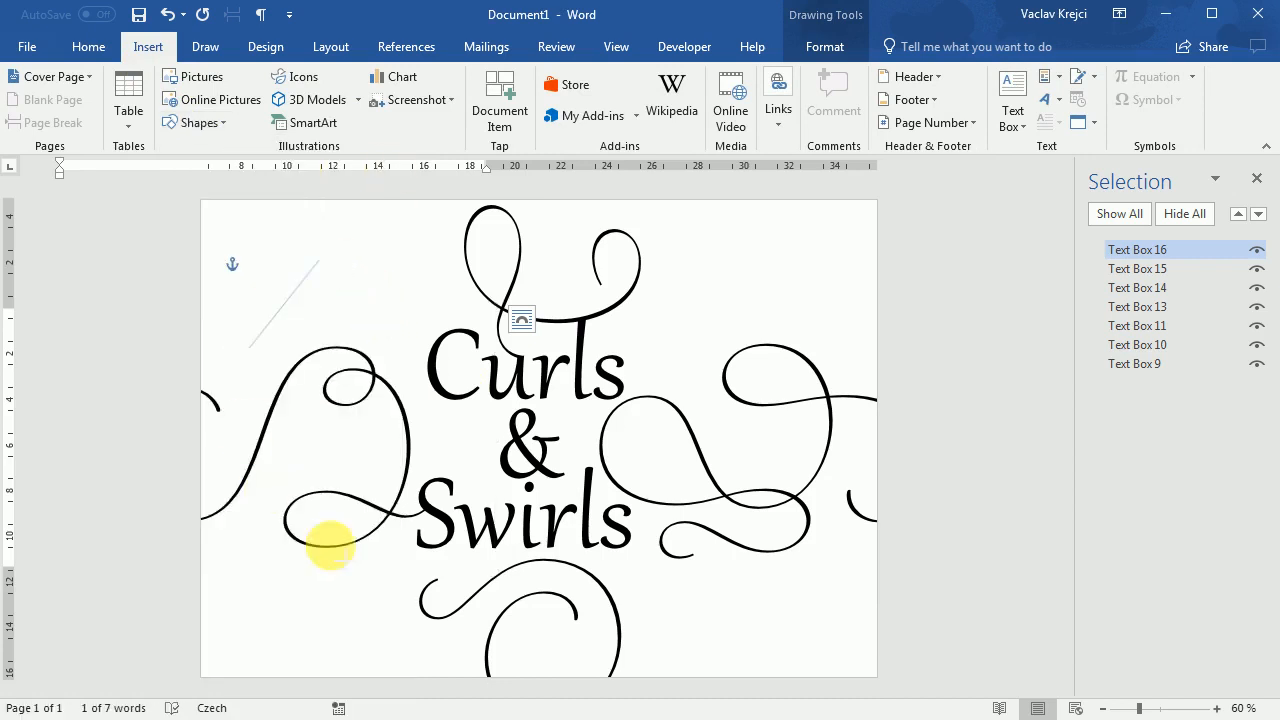
# - Scribble a freeform line looping across the whole title and swirls design
pyautogui.moveTo(330, 545); pyautogui.dragTo(805, 460)
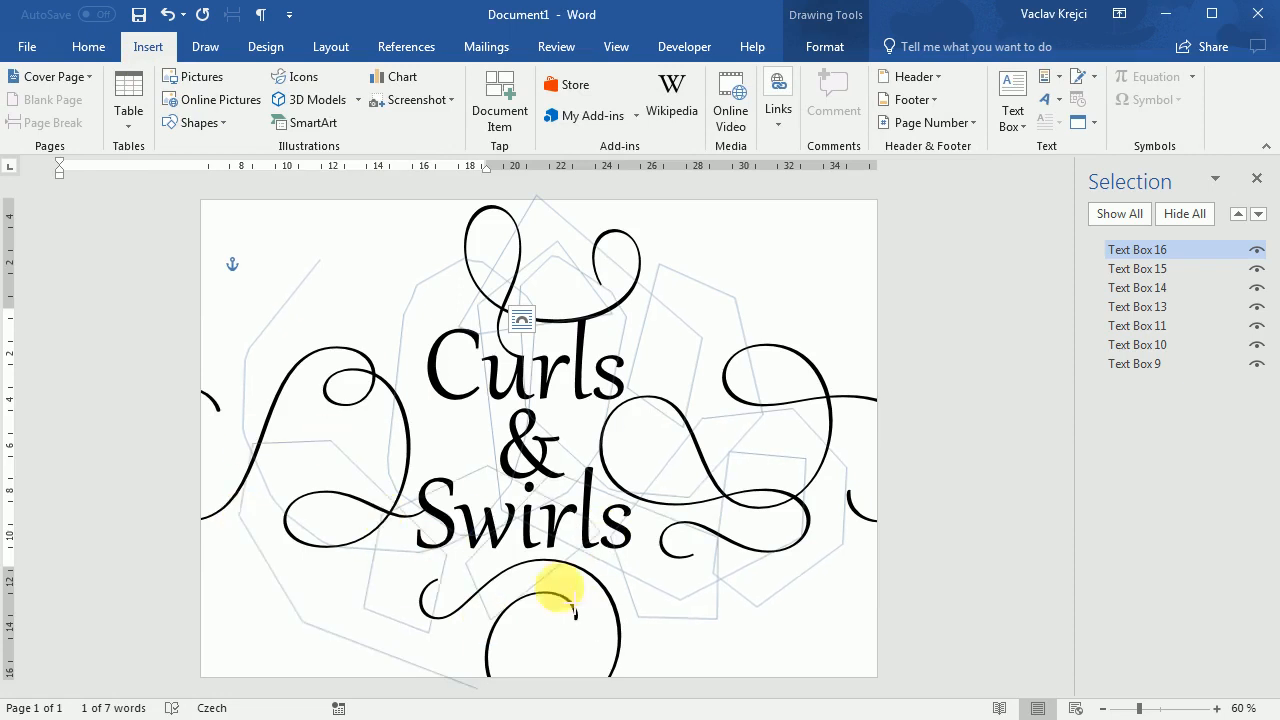
pyautogui.moveTo(560, 585); pyautogui.dragTo(783, 280)
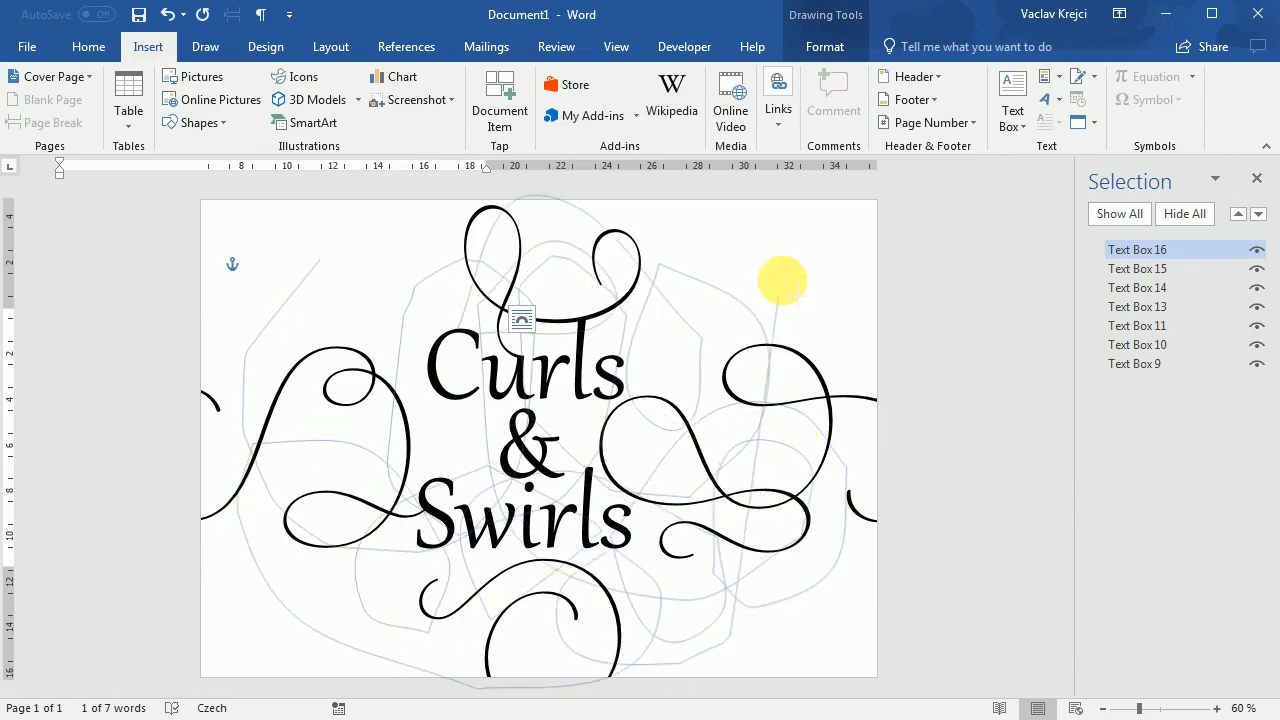
pyautogui.moveTo(782, 280); pyautogui.dragTo(782, 595)
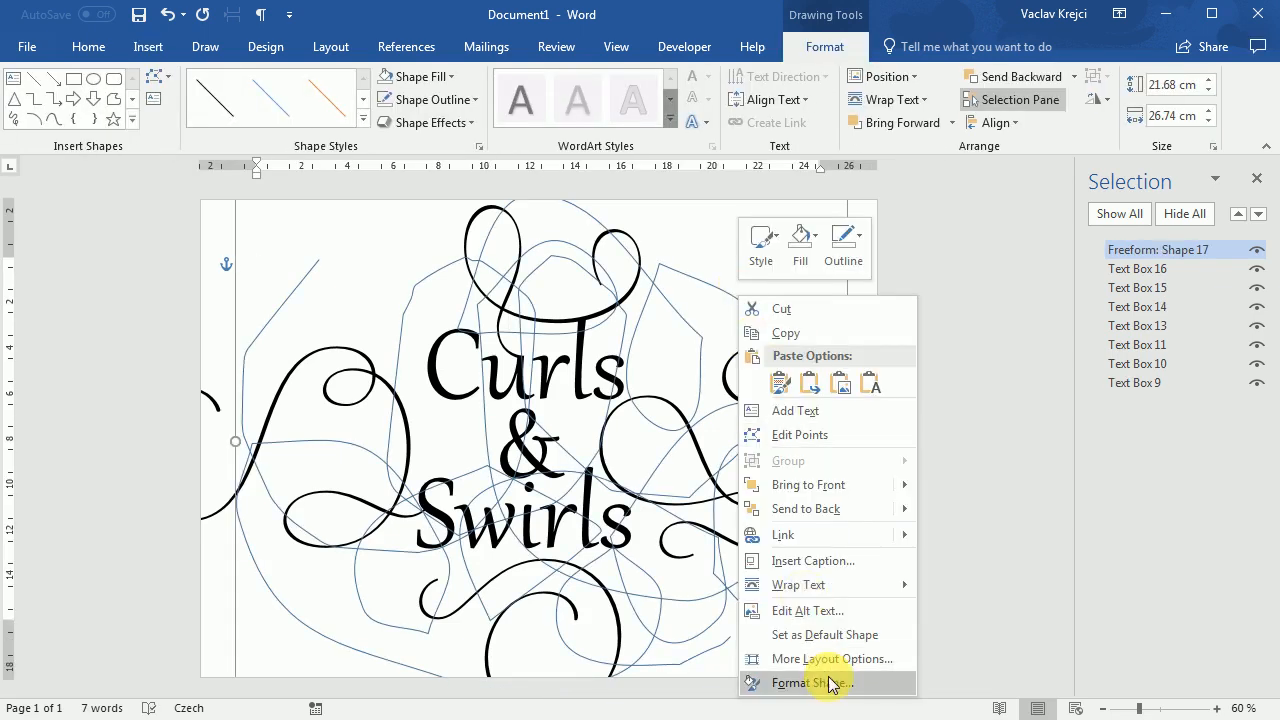
# - Set the scribble's line to white, 10 pt, 60% transparent, and draw a second scribble
pyautogui.click(810, 682)
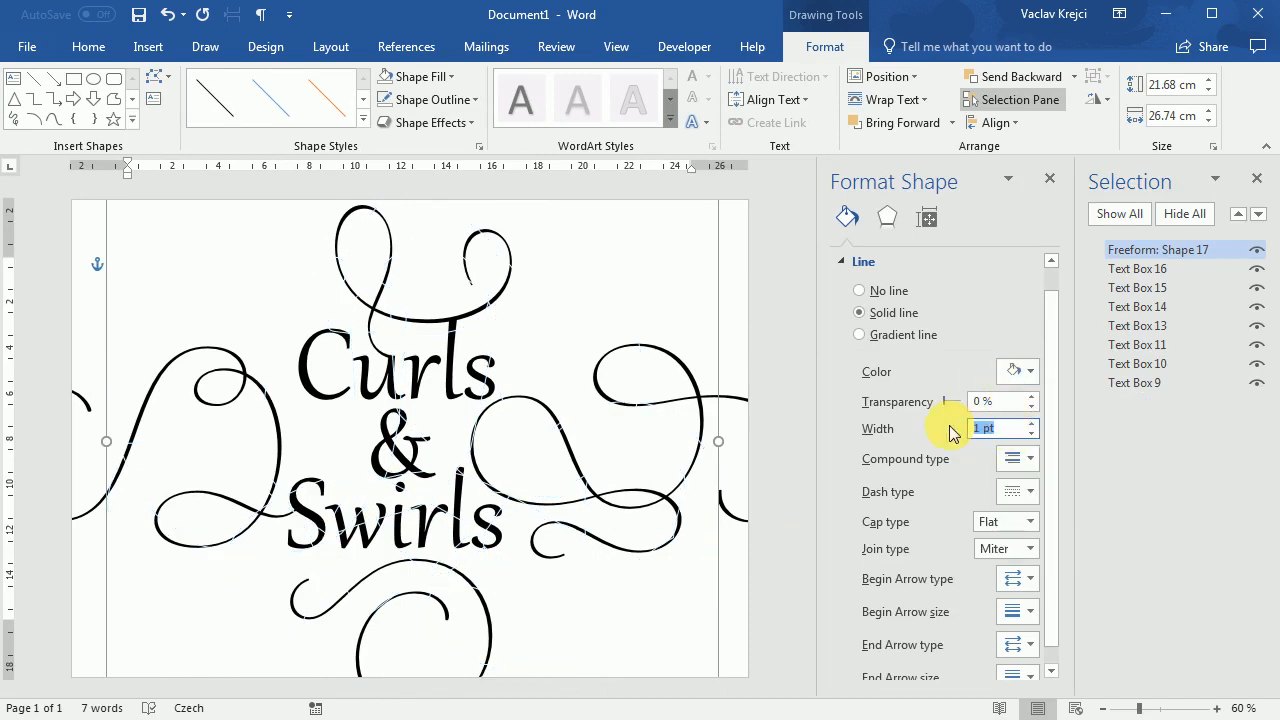
pyautogui.write('10 pt')
pyautogui.click(1003, 401)
pyautogui.write('60')
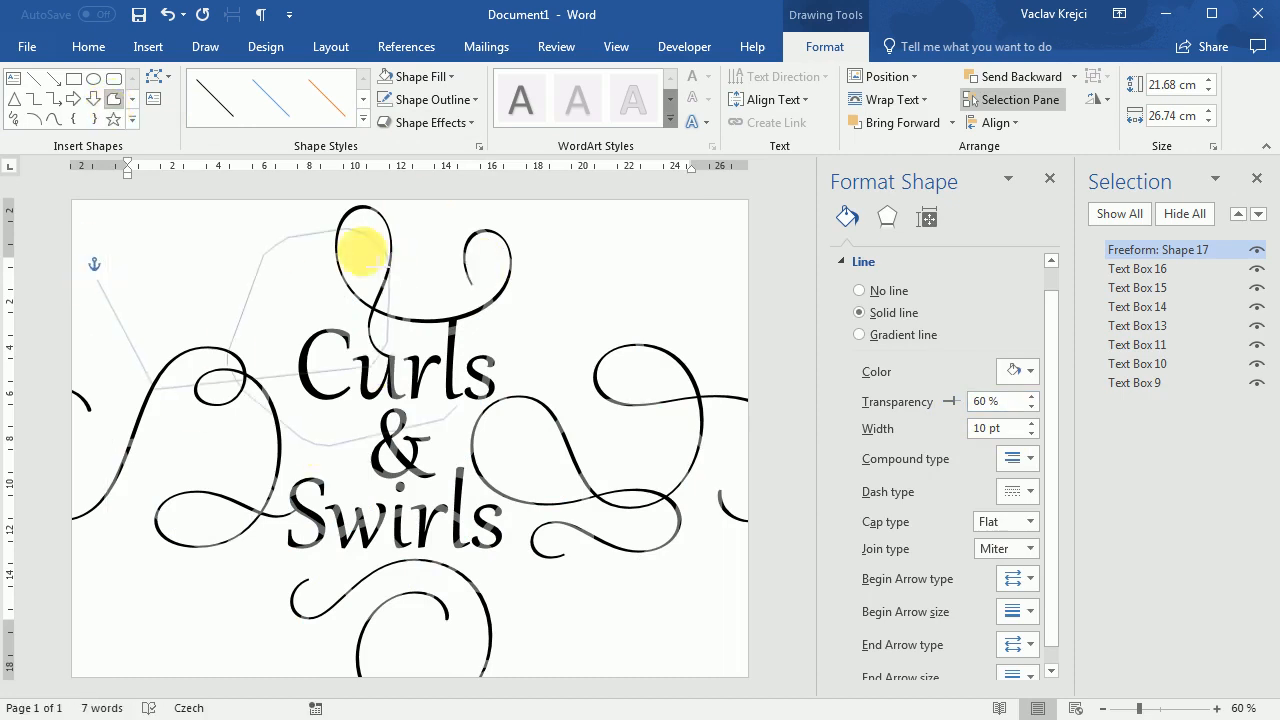
pyautogui.moveTo(362, 252); pyautogui.dragTo(327, 472)
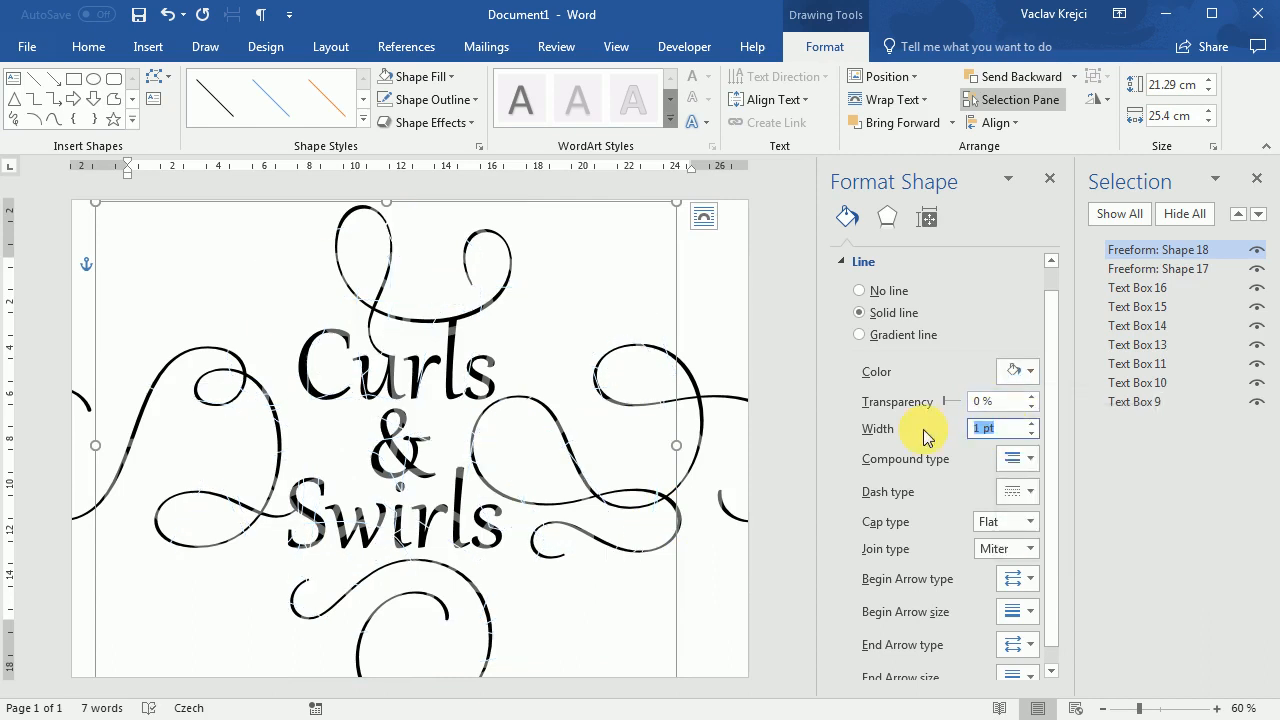
# - Set the second scribble's line to 15 pt, 70% transparent, and draw a third scribble
pyautogui.write('15 pt')
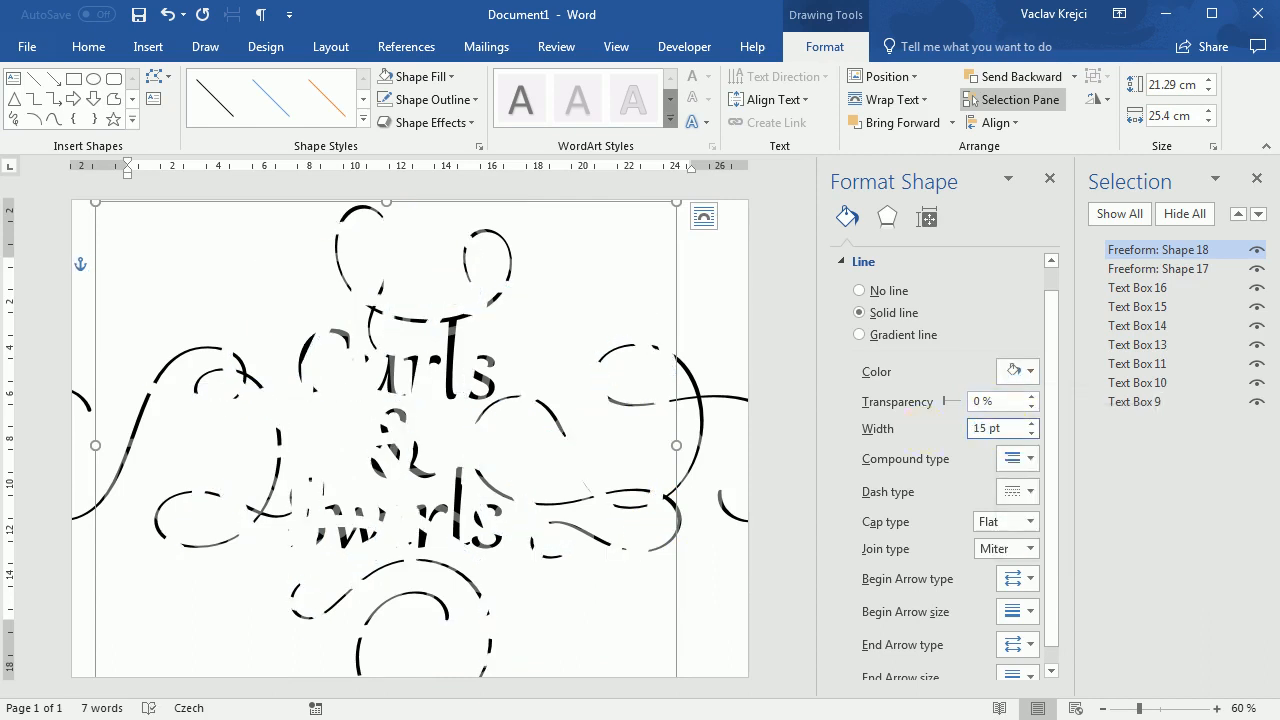
pyautogui.click(995, 401)
pyautogui.write('70')
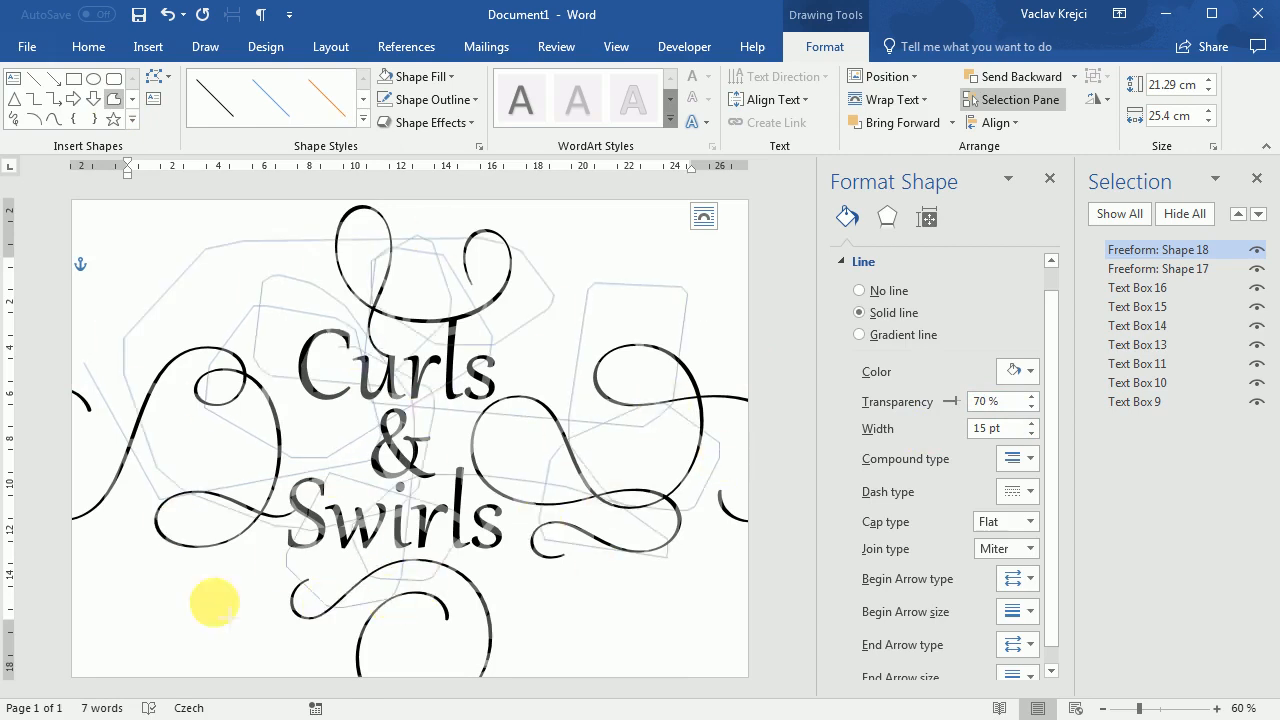
pyautogui.moveTo(213, 601); pyautogui.dragTo(710, 360)
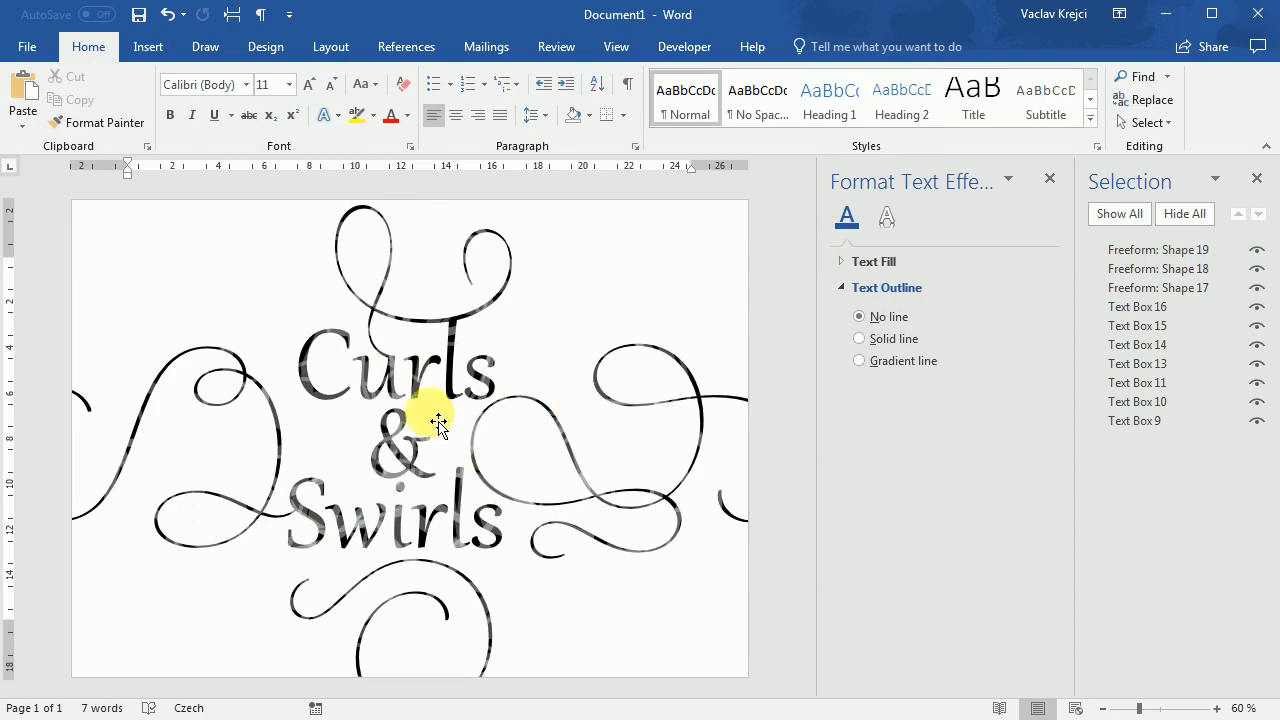
pyautogui.moveTo(473, 414)
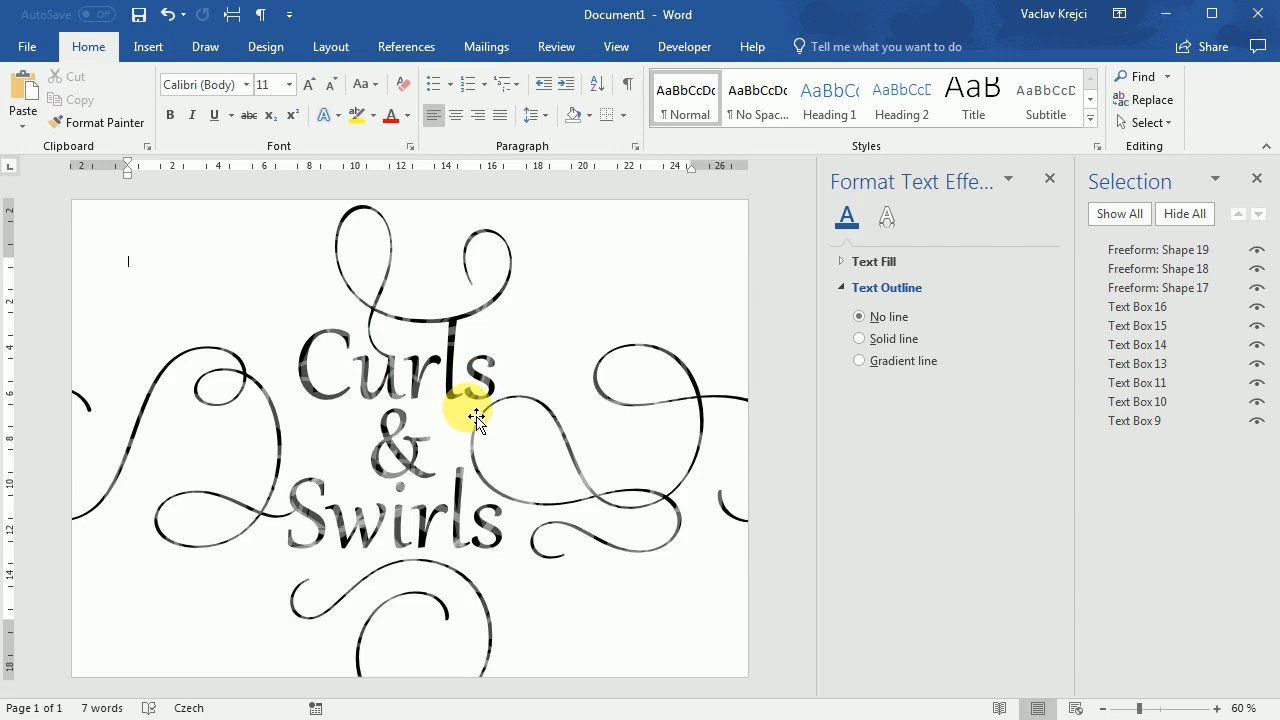
# - Close the Format Shape pane to reveal the finished faded-ink design
pyautogui.click(1049, 178)
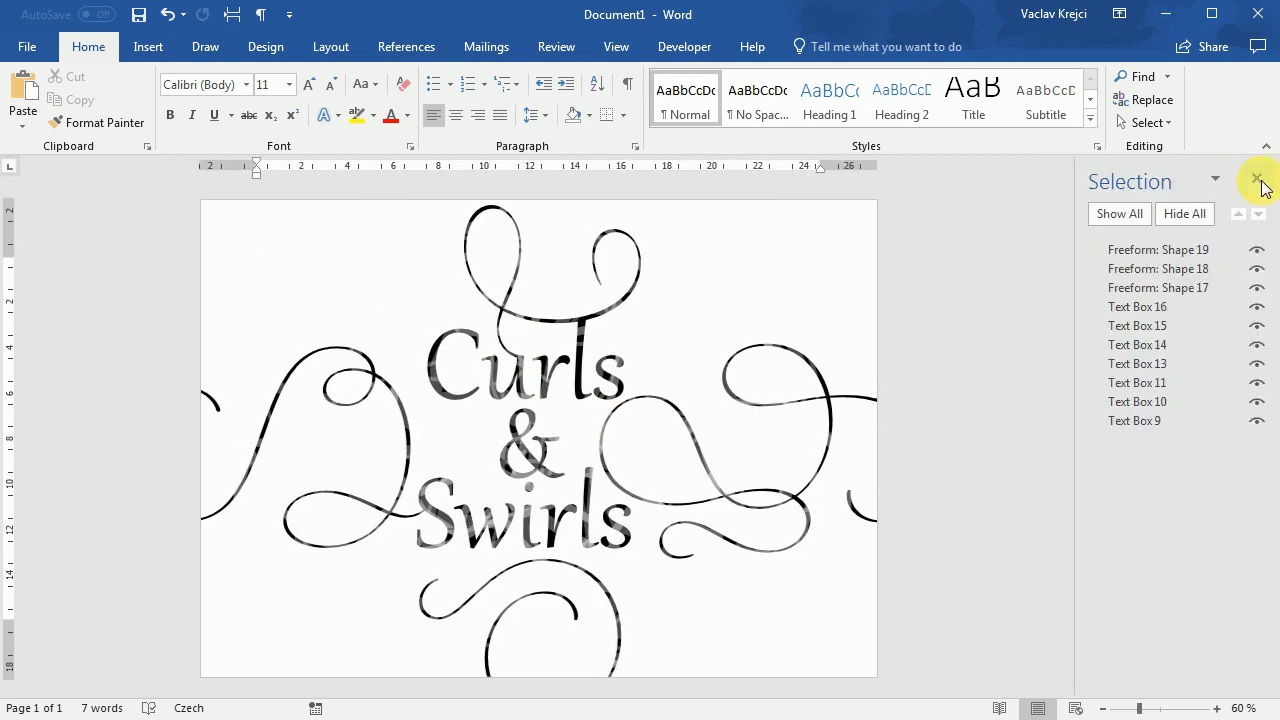